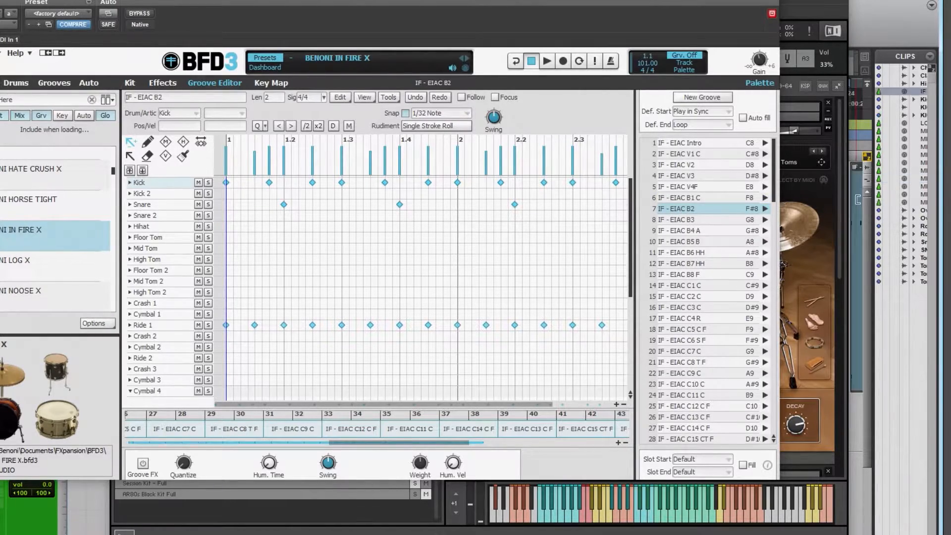
Review BFD3's File menu groove export and key map entries, then bring Kontakt forward
left_click(138, 91)
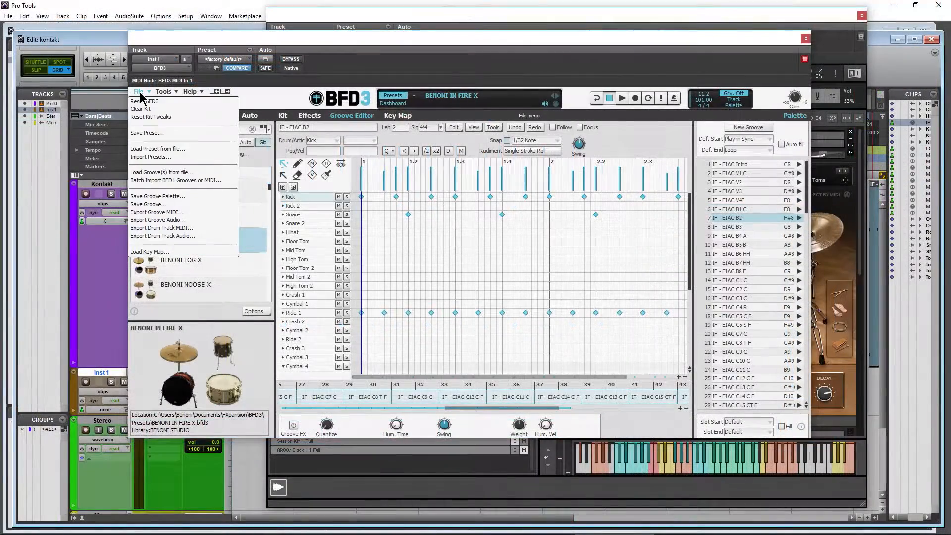
mouse_move(150, 251)
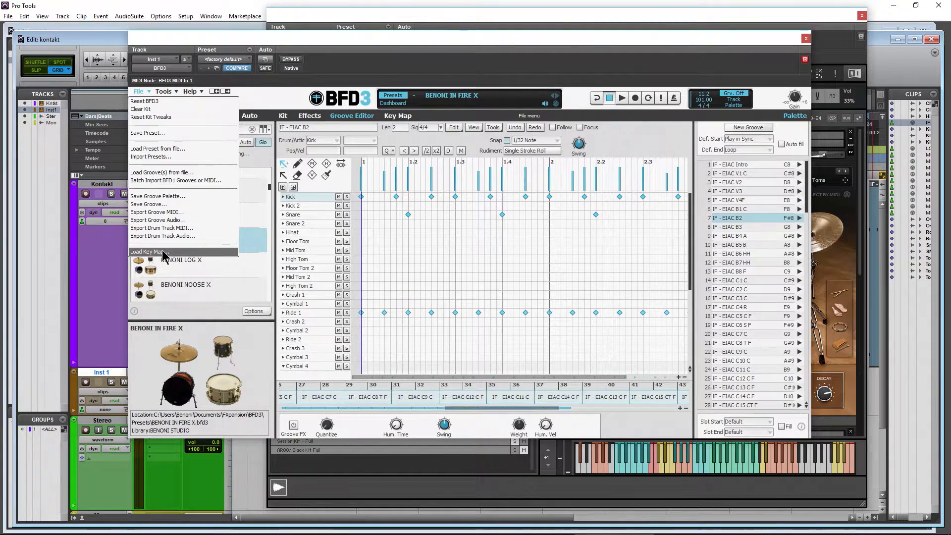
left_click(148, 251)
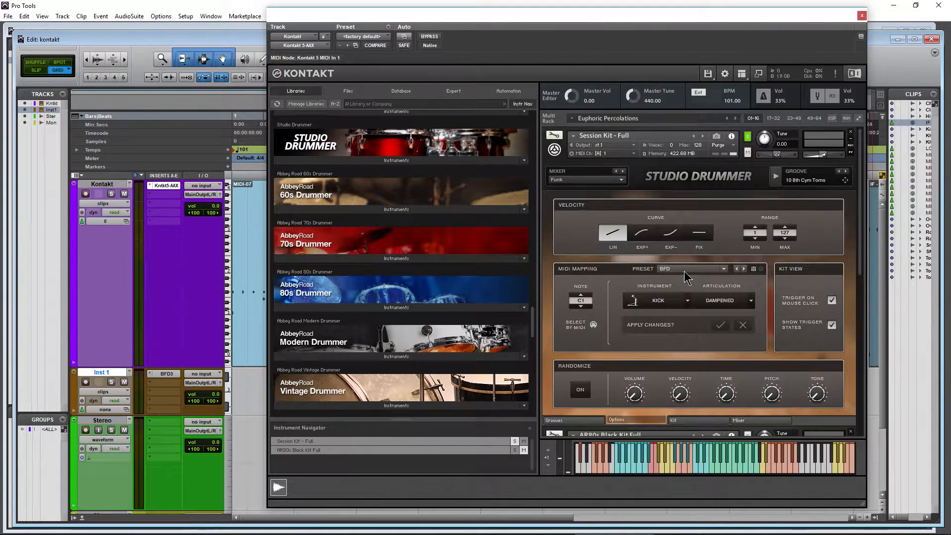
left_click(700, 268)
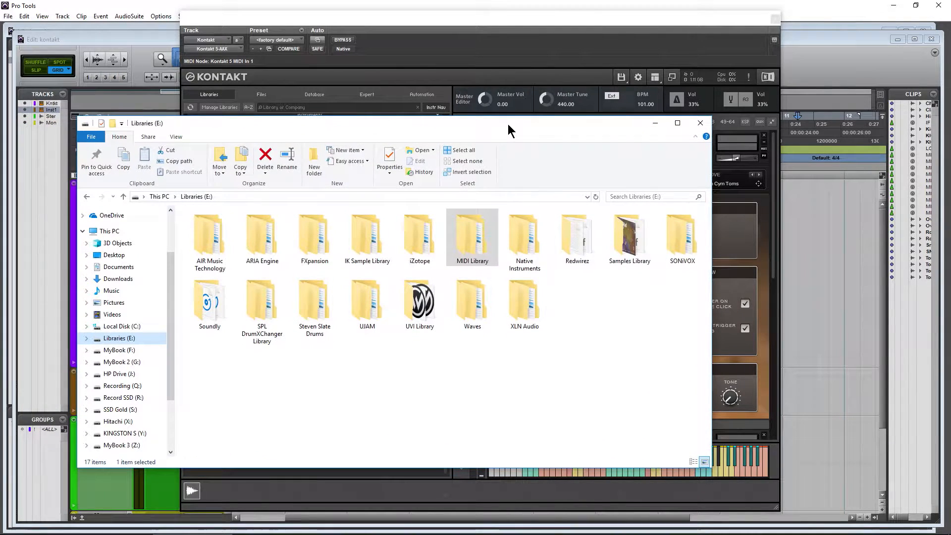
mouse_move(549, 100)
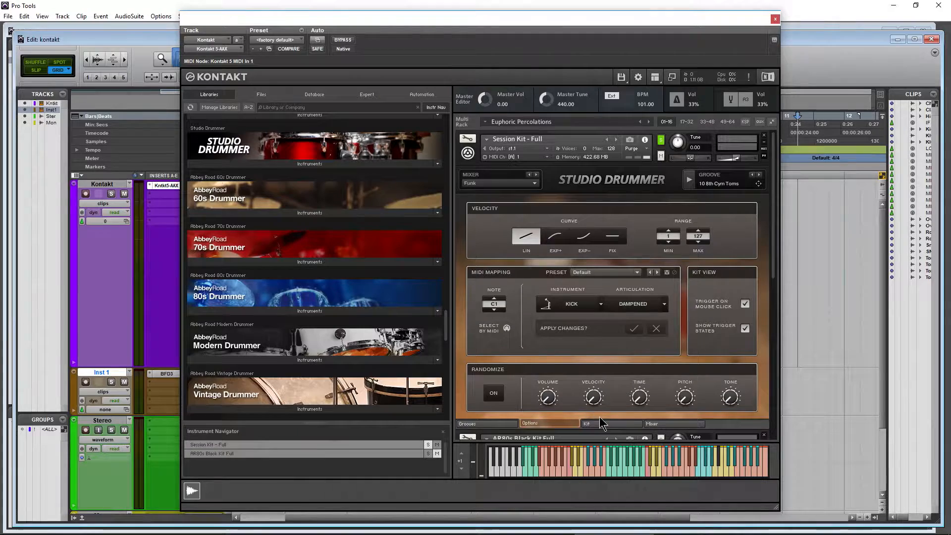
Bring up File Explorer on the Libraries (E:) drive and enter the MIDI Library folder
left_click(587, 423)
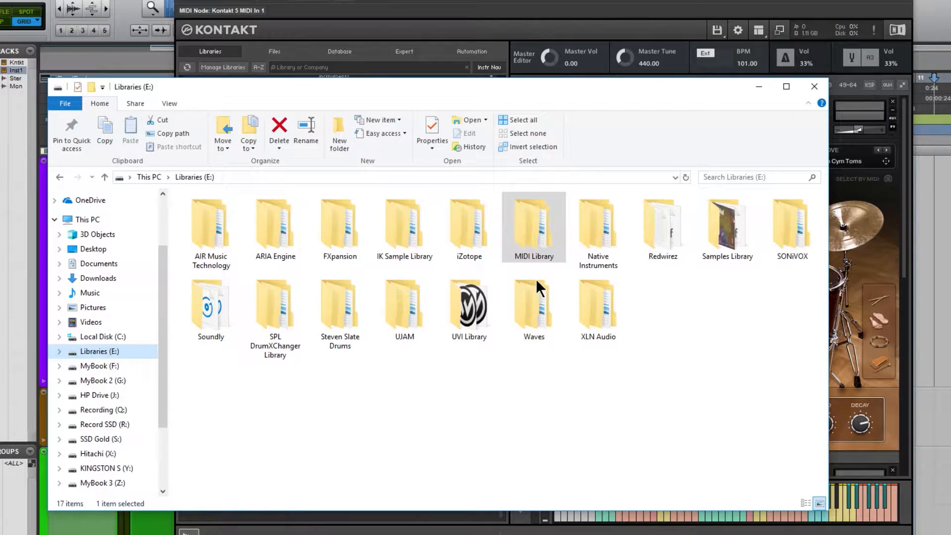
mouse_move(527, 330)
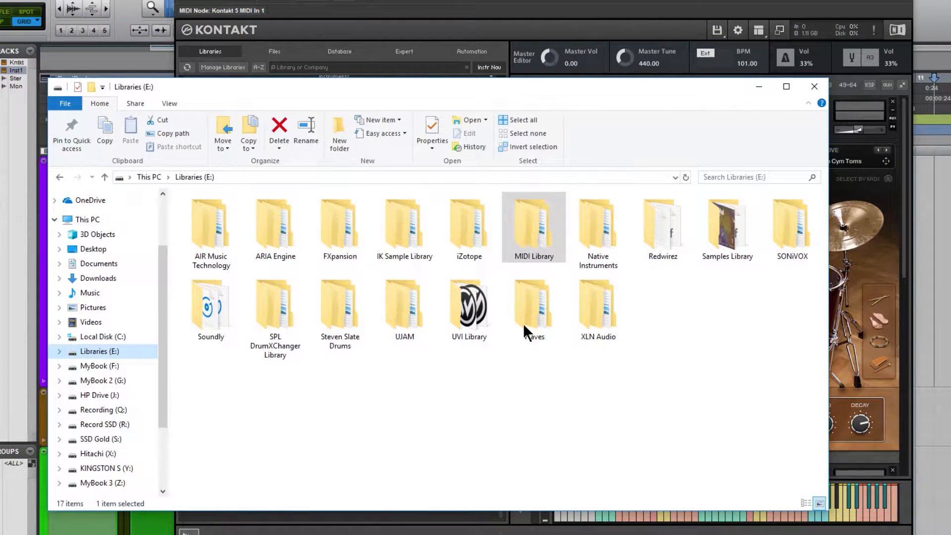
double_click(533, 228)
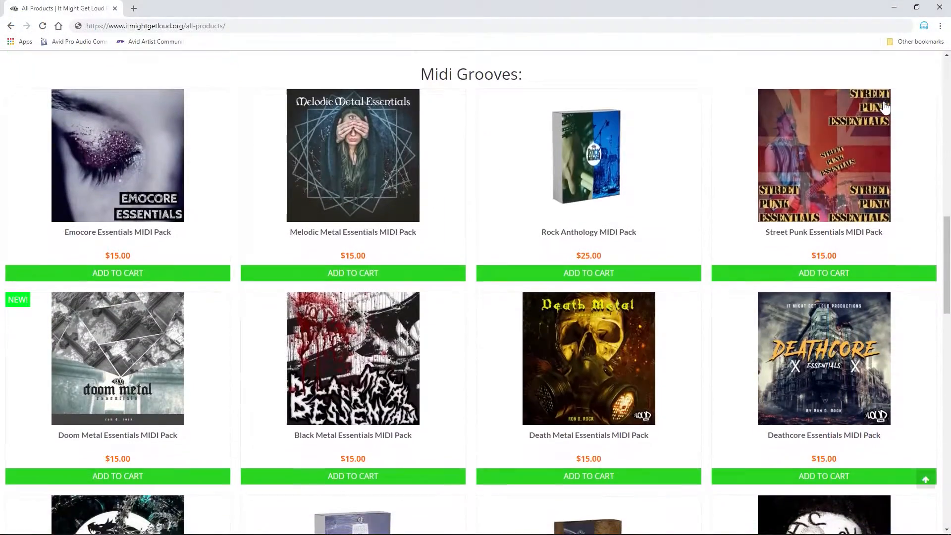
Scroll the It Might Get Loud products page down to the MIDI Grooves packs
scroll("down", 3)
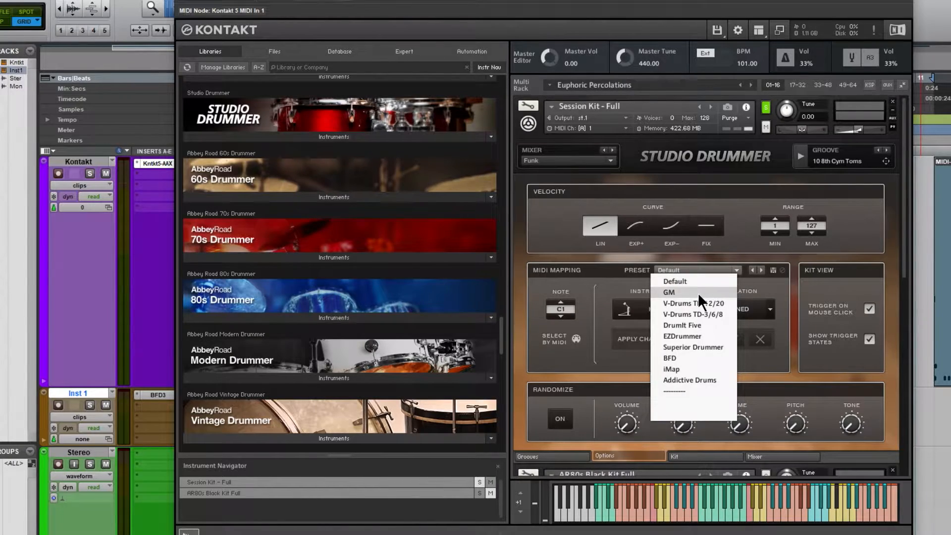
Choose the GM mapping preset, try the EXP+ velocity curve, then return to LIN
left_click(670, 293)
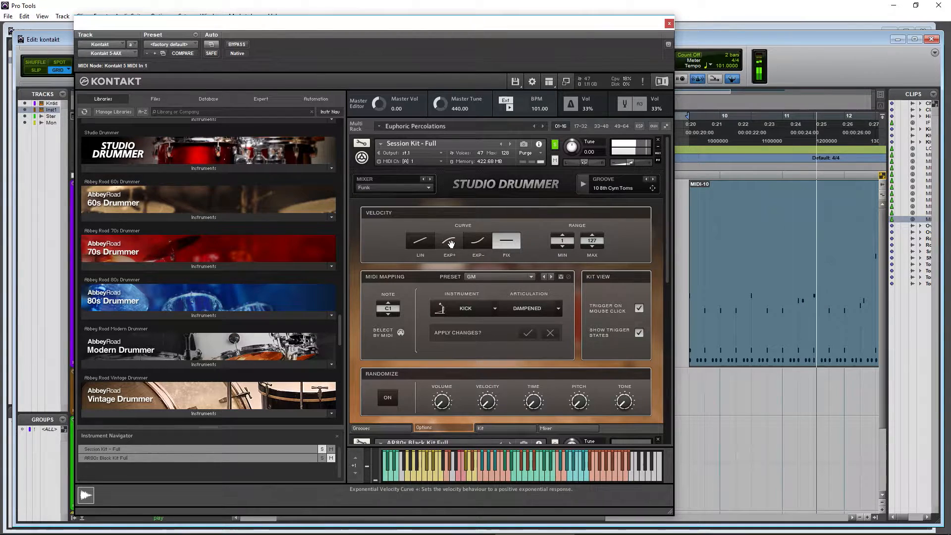
left_click(420, 240)
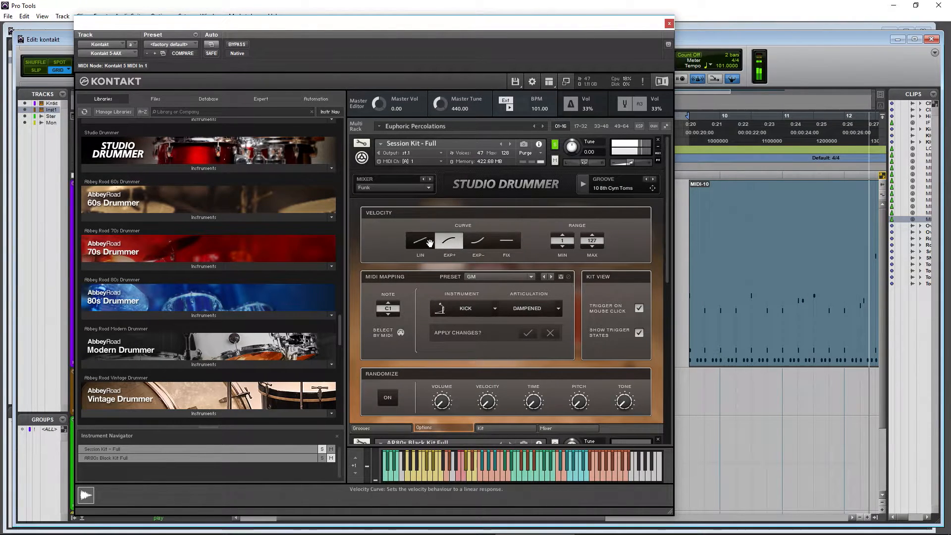
left_click(420, 240)
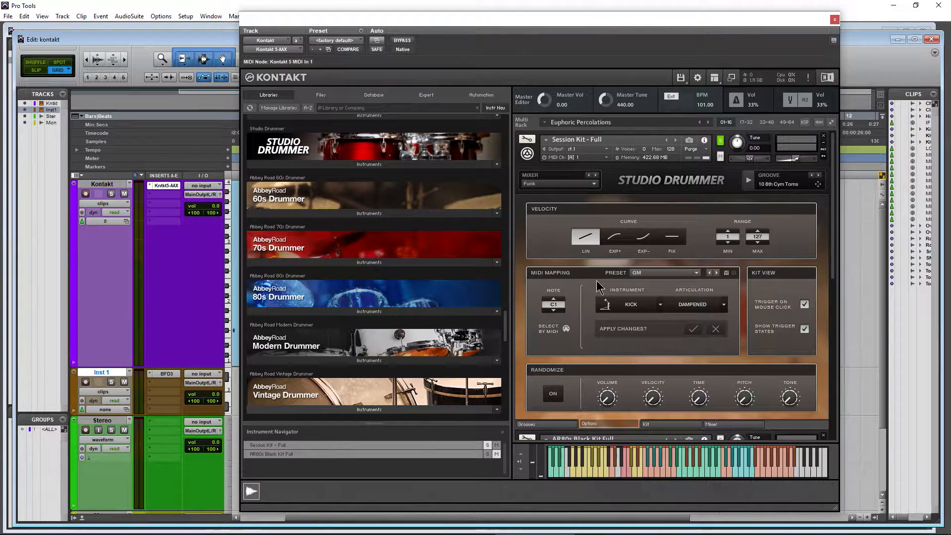
In the Grooves browser, load Indie Disco's 03 Variation then 06 4th Hat Closed Toms groove
left_click(527, 423)
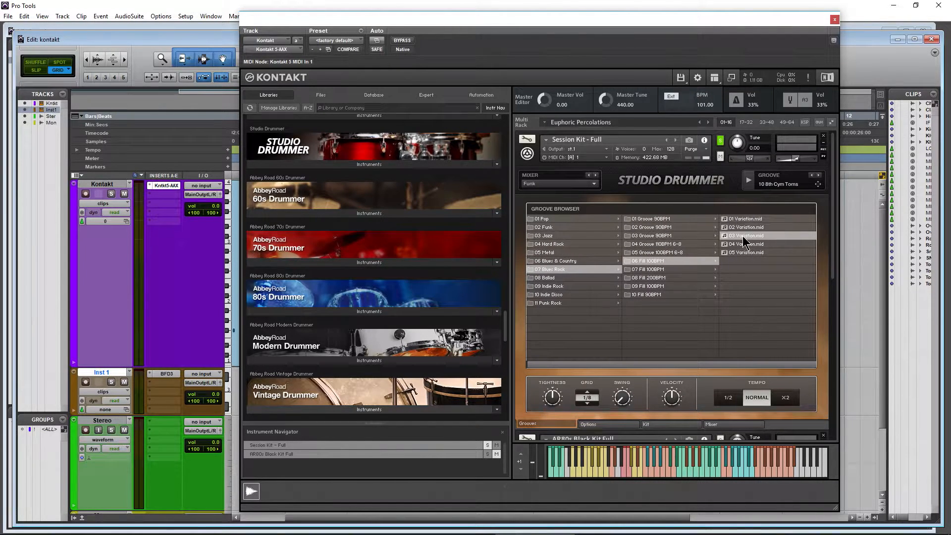
left_click(743, 236)
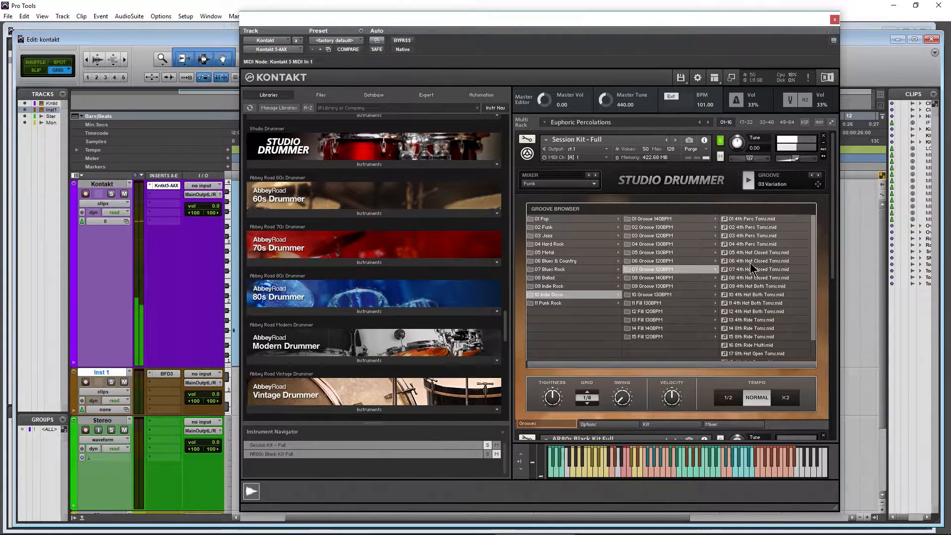
left_click(756, 261)
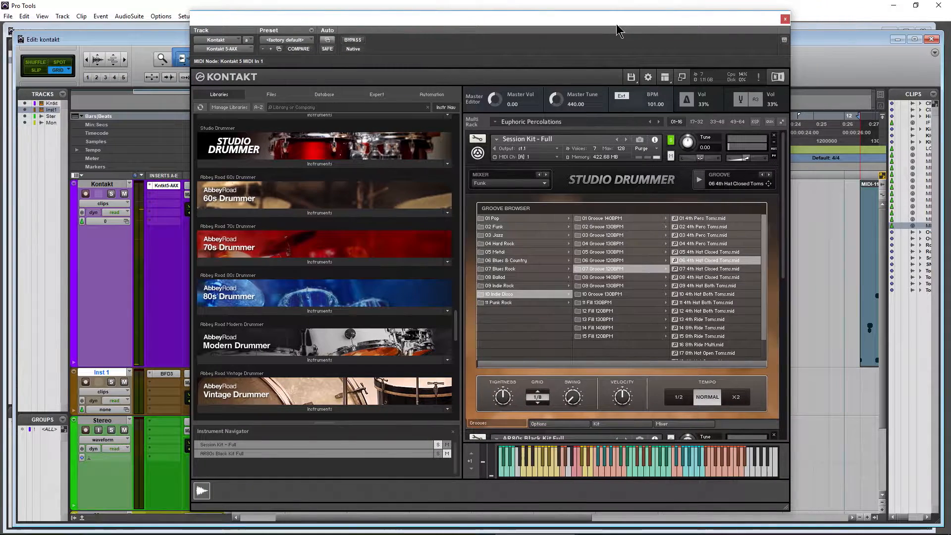
mouse_move(569, 396)
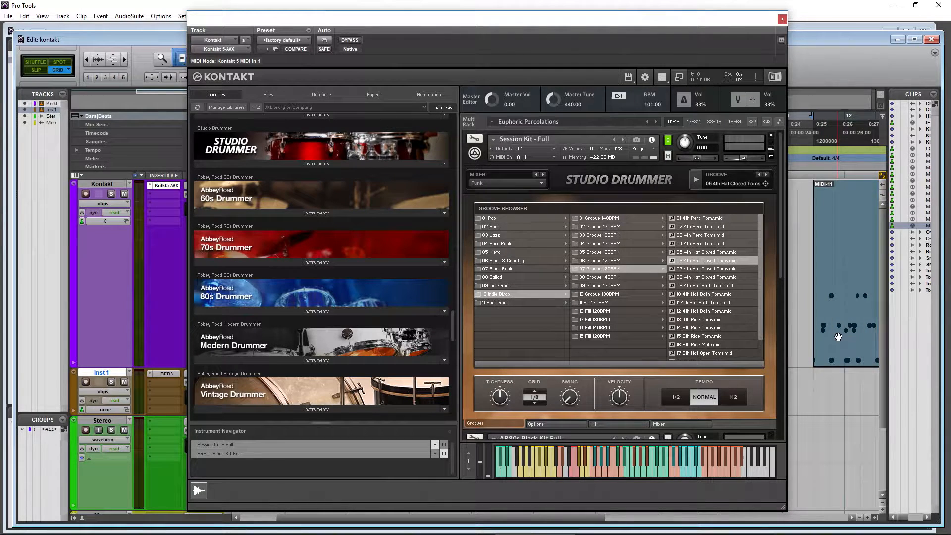
left_click_drag(485, 18, 529, 19)
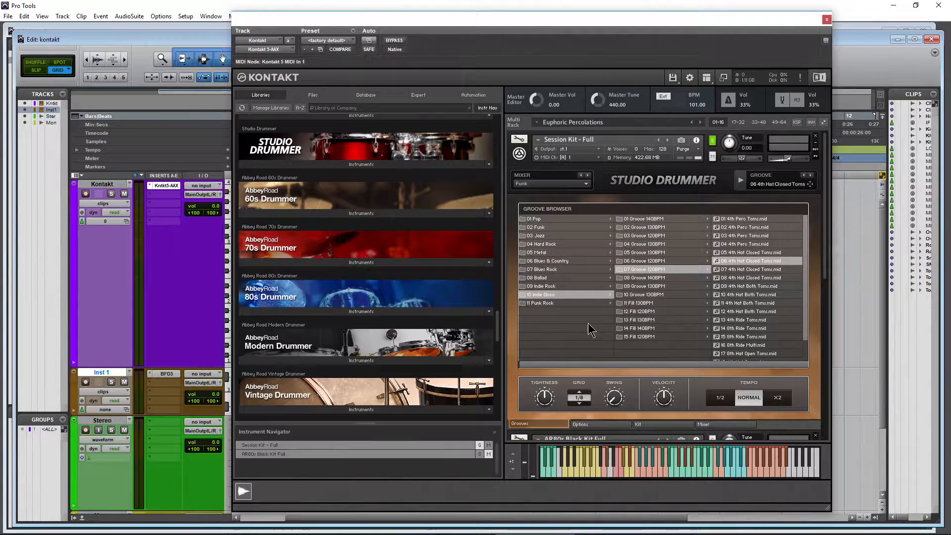
mouse_move(657, 303)
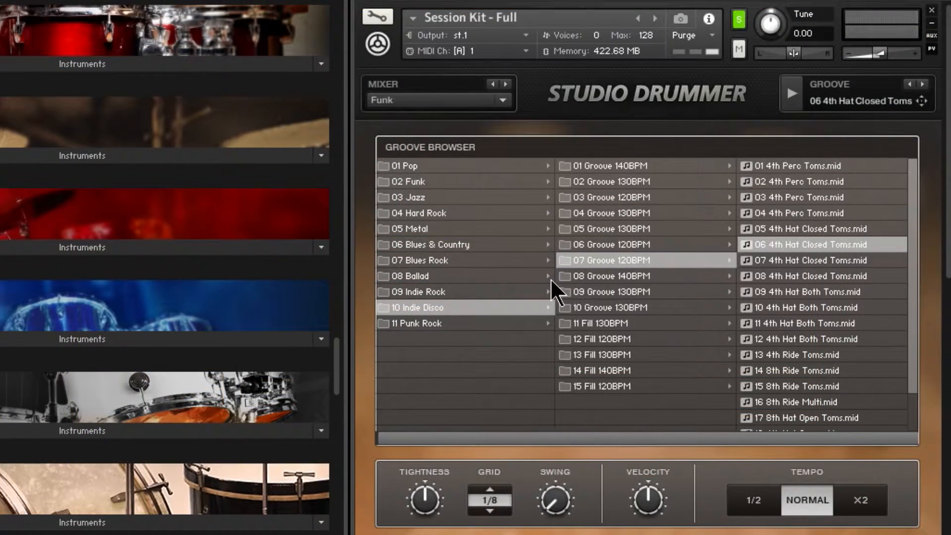
mouse_move(413, 242)
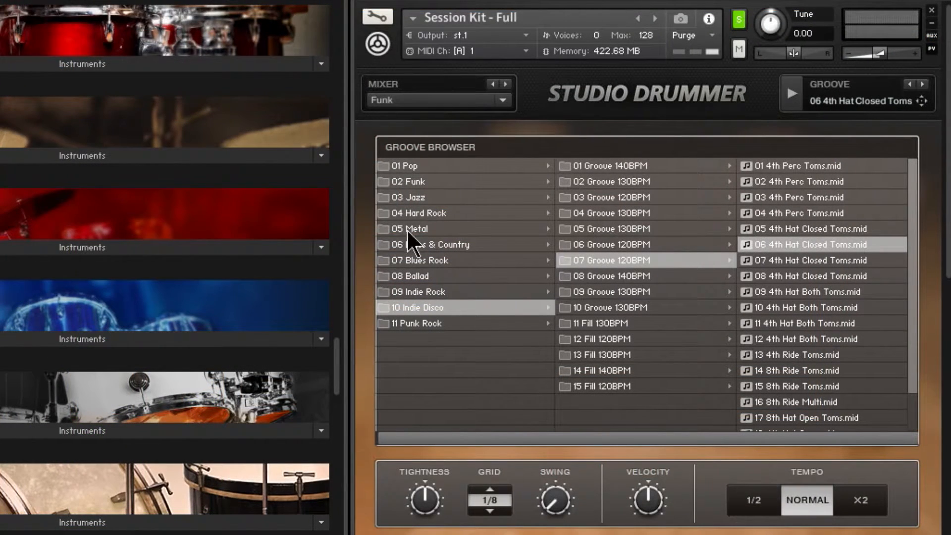
mouse_move(491, 341)
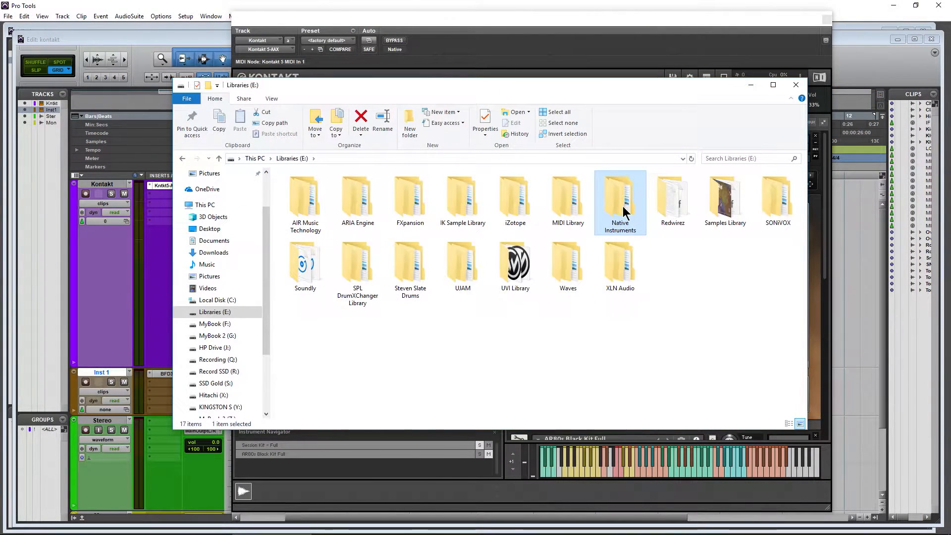
Navigate Native Instruments > Studio Drummer > MIDI Files on the Libraries drive
double_click(620, 194)
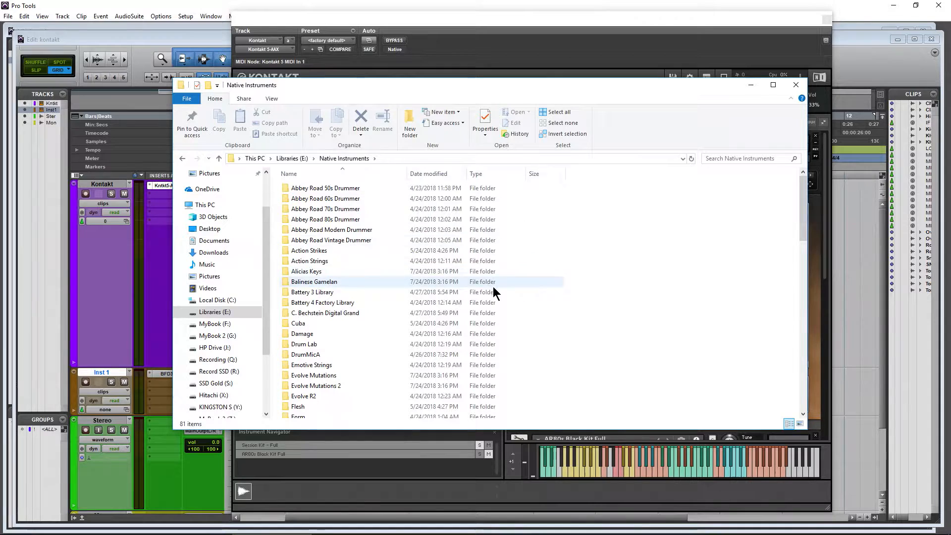
scroll("down", 3)
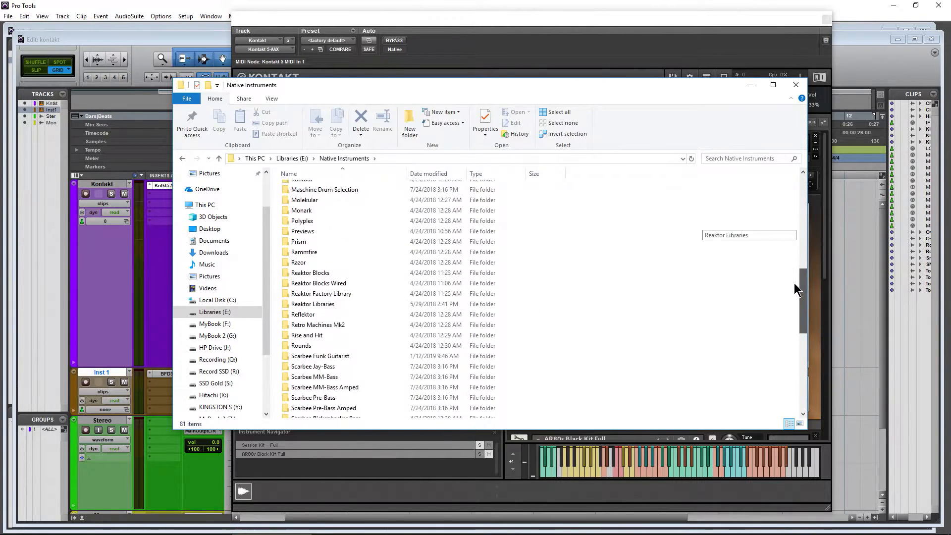
scroll("down", 3)
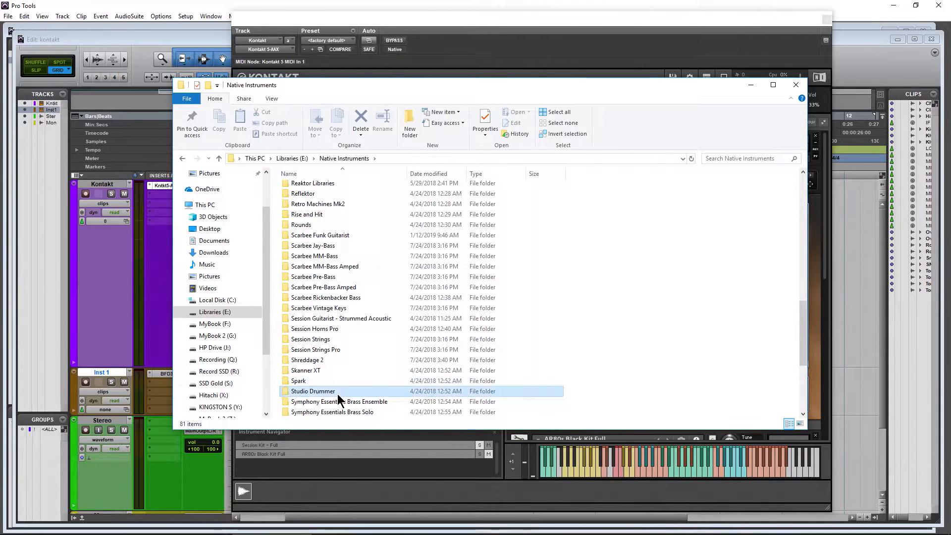
double_click(313, 391)
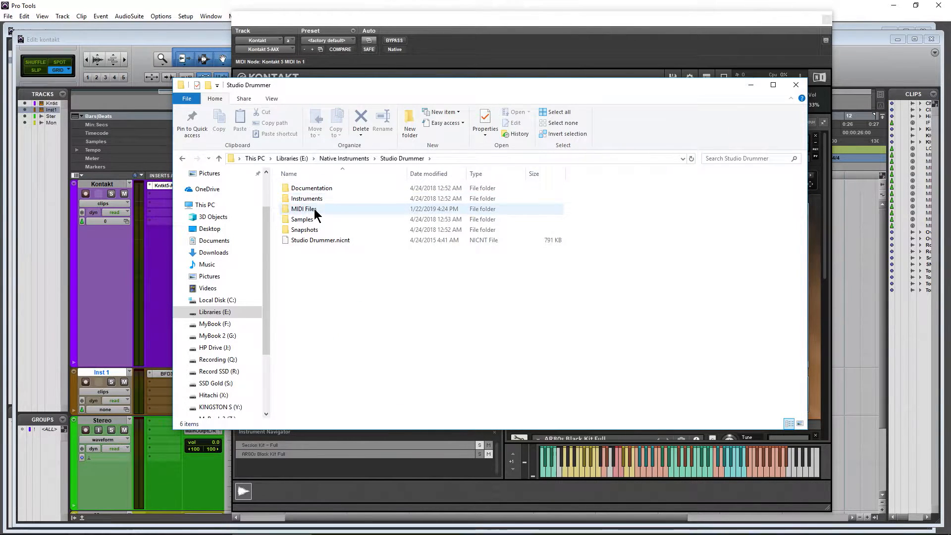
double_click(303, 209)
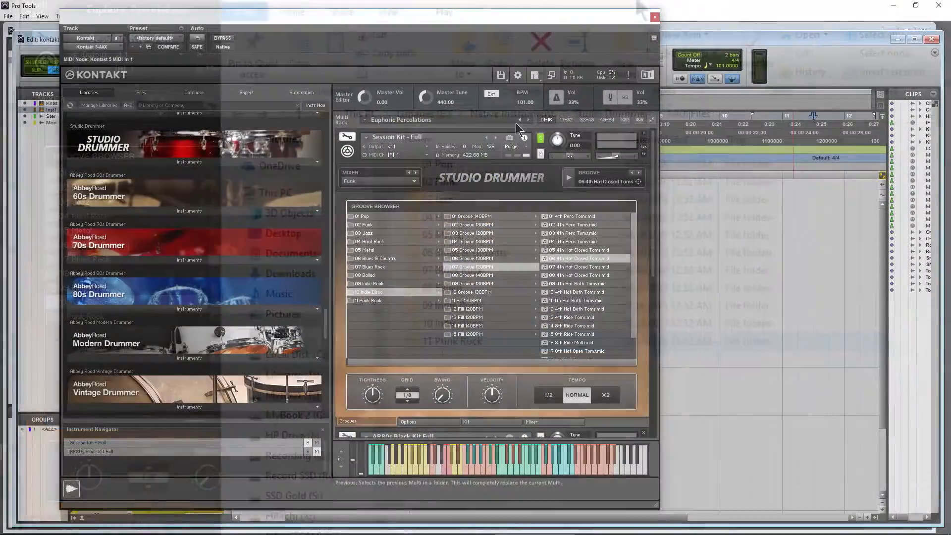
Copy DeadBeat1–6 into MIDI Files and prefix the Metalcore Essentials folder with 12
left_click(263, 524)
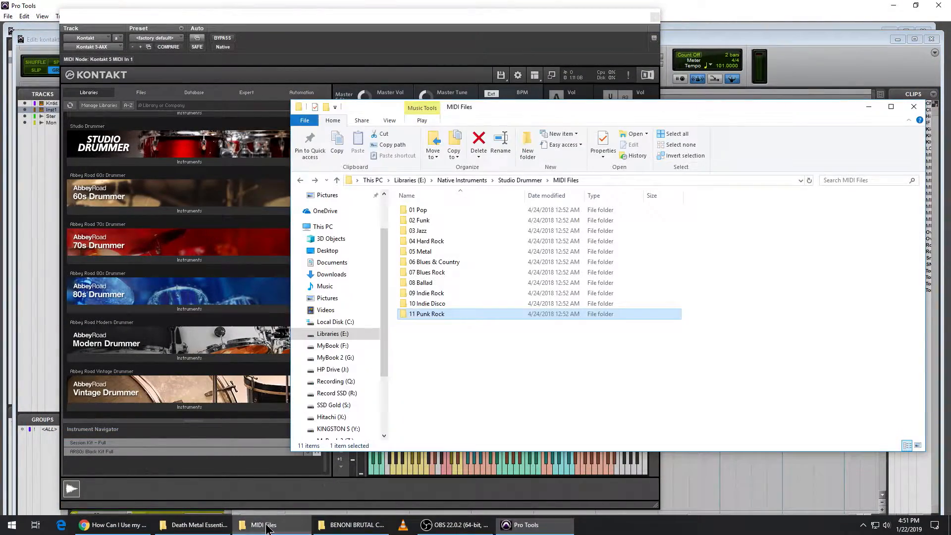
mouse_move(510, 114)
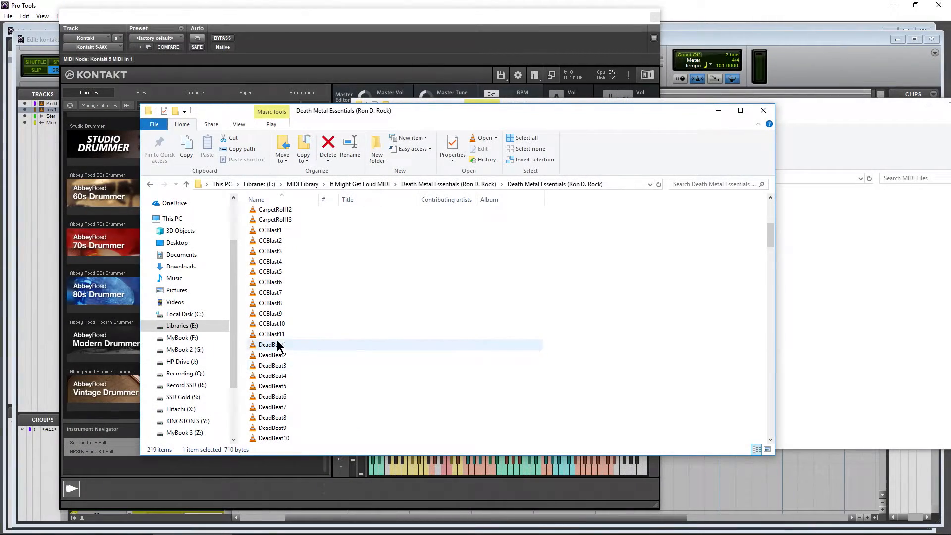
left_click(272, 396)
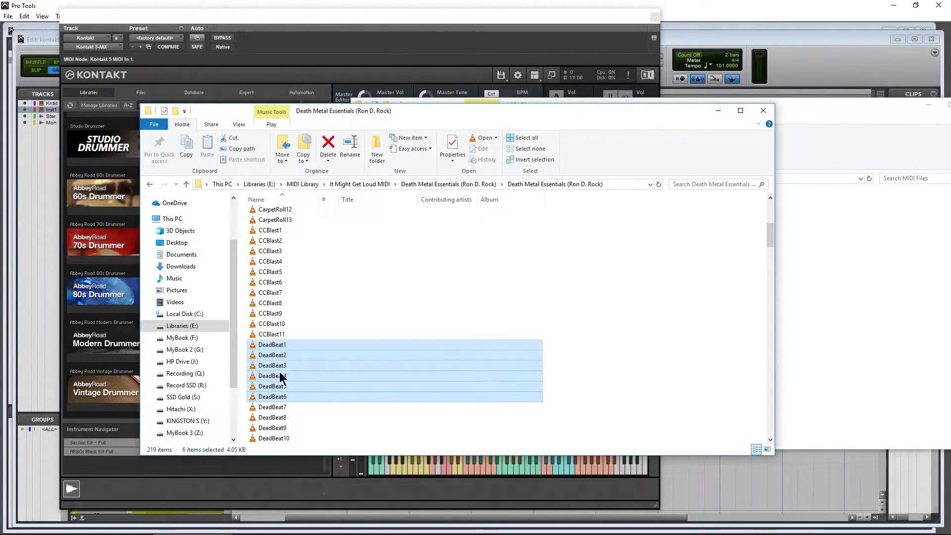
left_click_drag(279, 376, 840, 345)
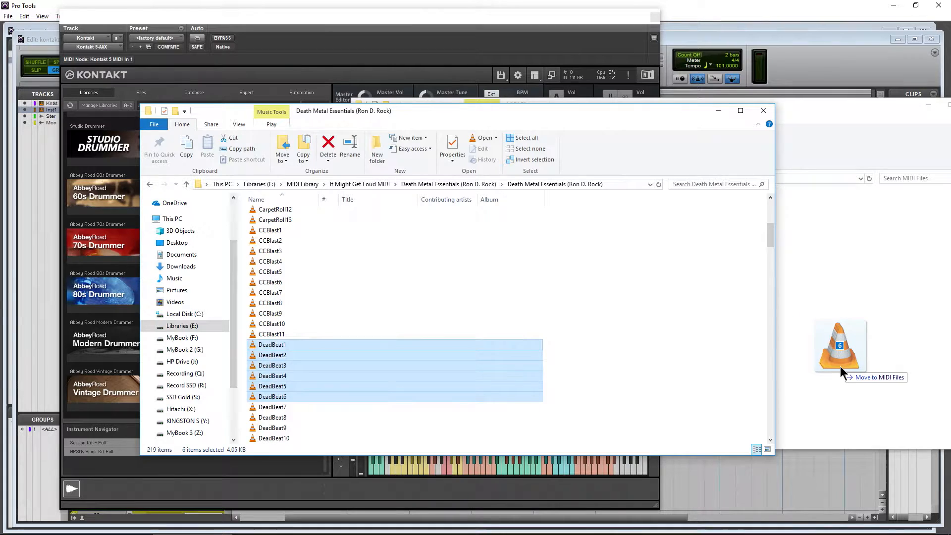
left_click_drag(840, 357, 552, 340)
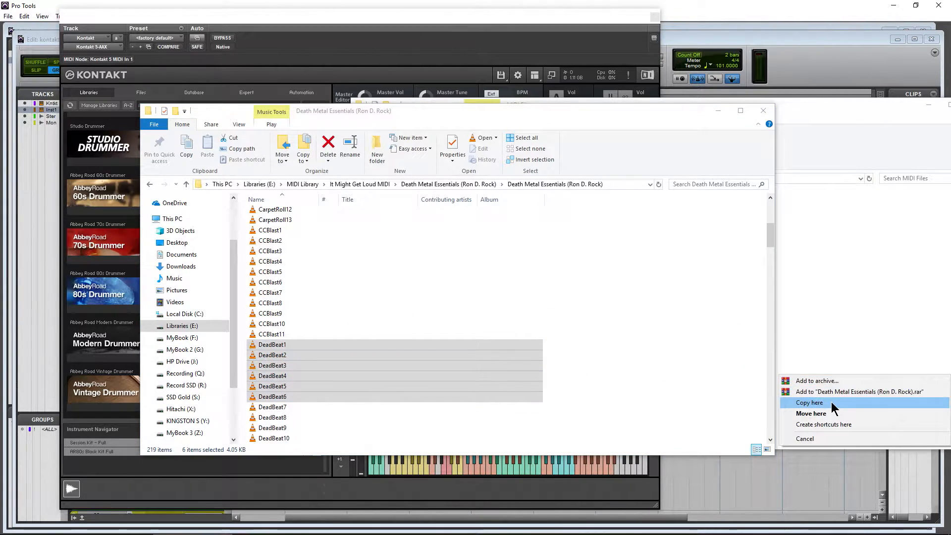
left_click(808, 402)
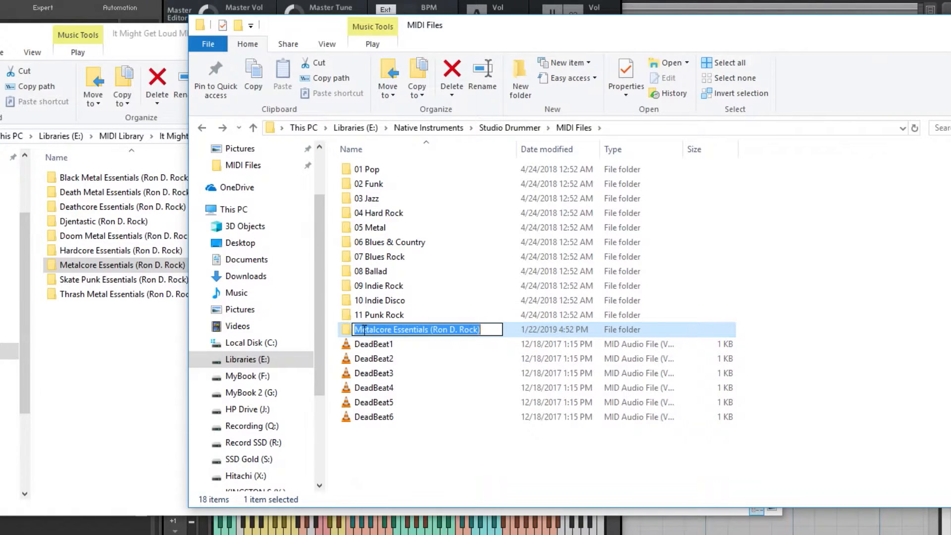
type("12")
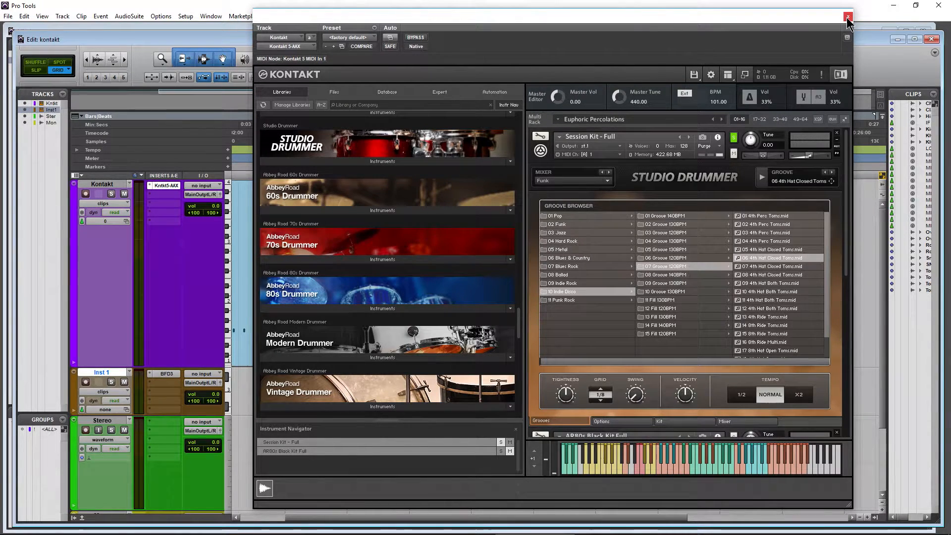
Reopen the Kontakt window and load the copied DeadBeat1 groove from the browser's top level
left_click(847, 16)
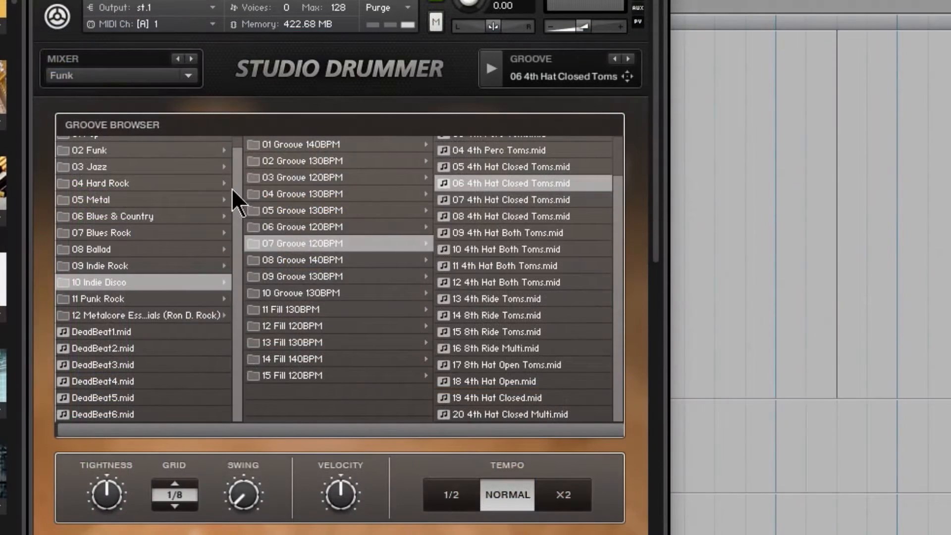
left_click(103, 348)
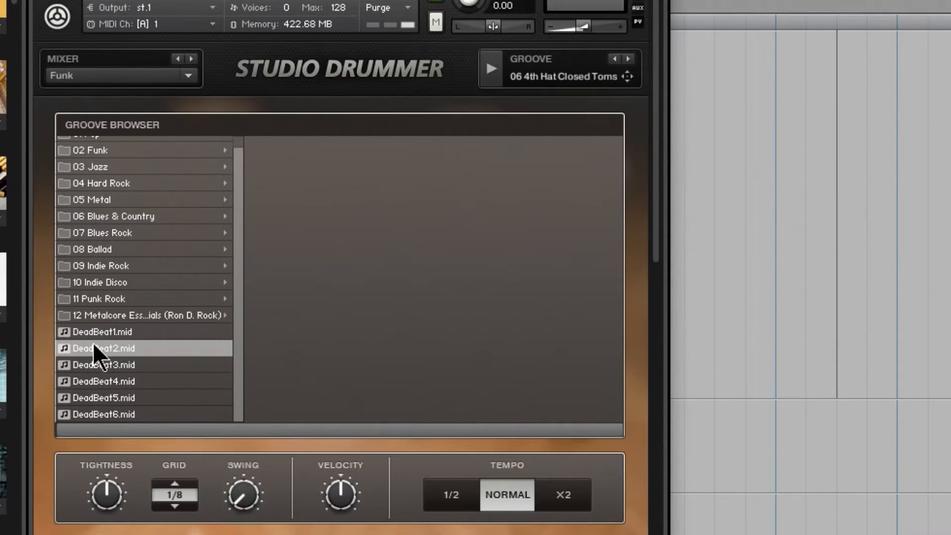
left_click(102, 332)
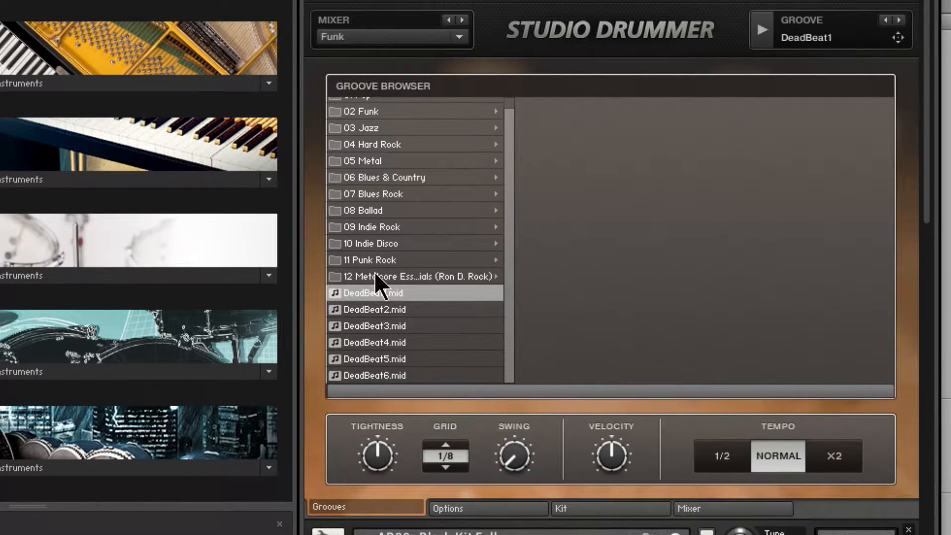
Browse the new 12 Metalcore Essentials folder alongside 09 Indie Rock in the groove browser
left_click(415, 276)
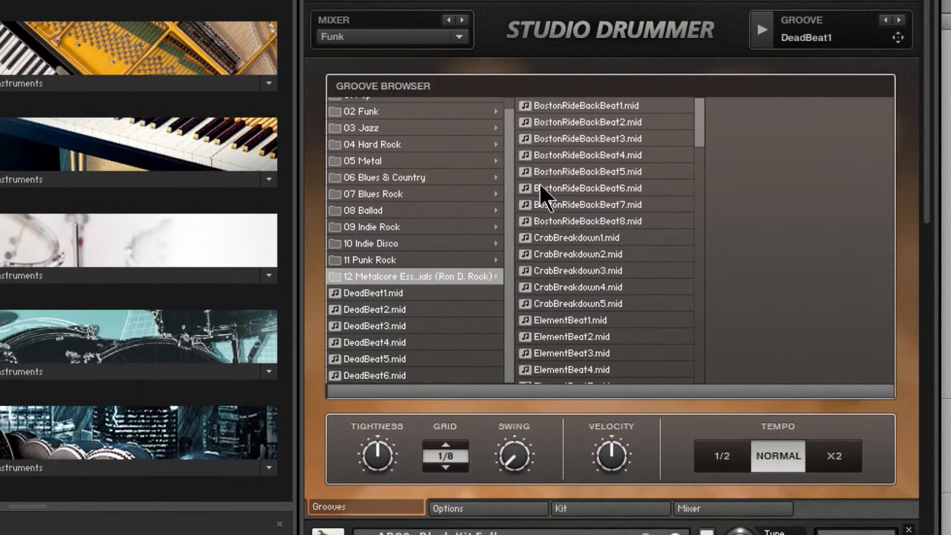
left_click(394, 227)
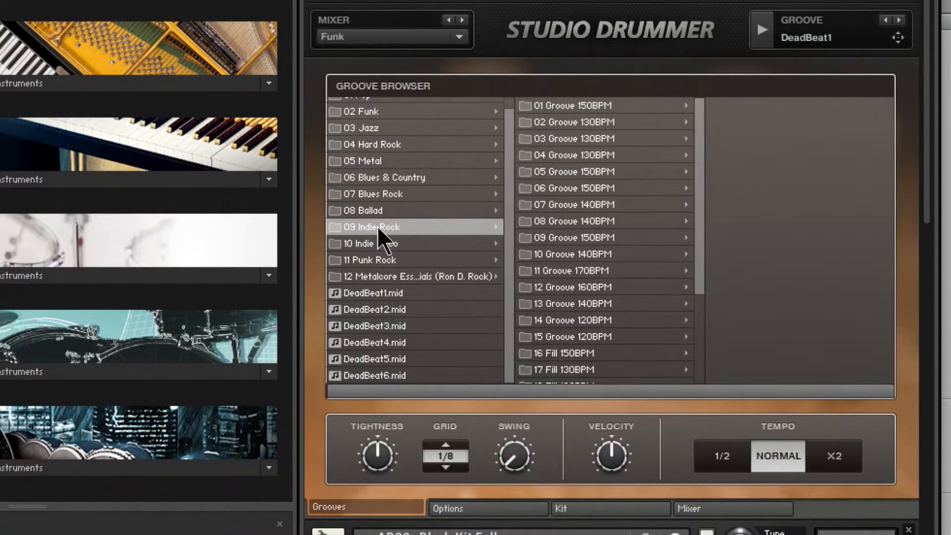
mouse_move(557, 209)
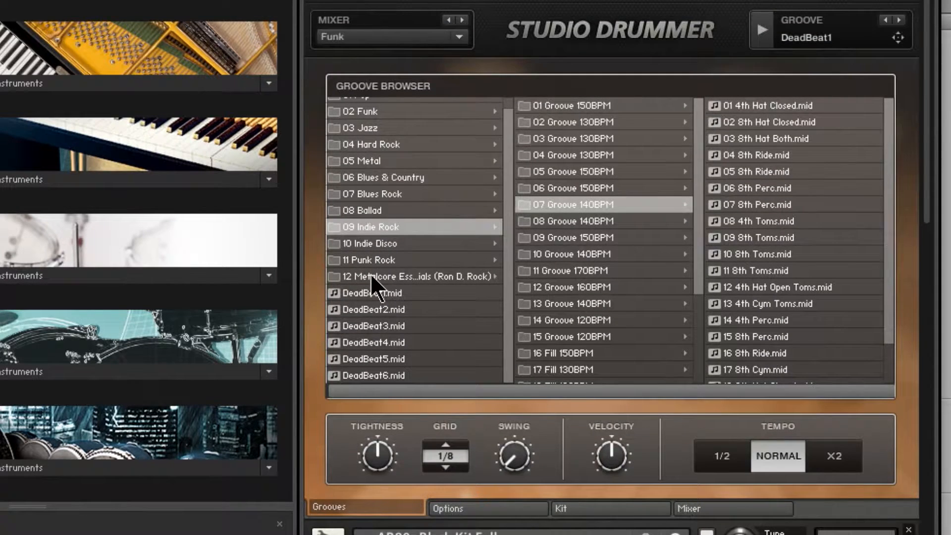
left_click(412, 276)
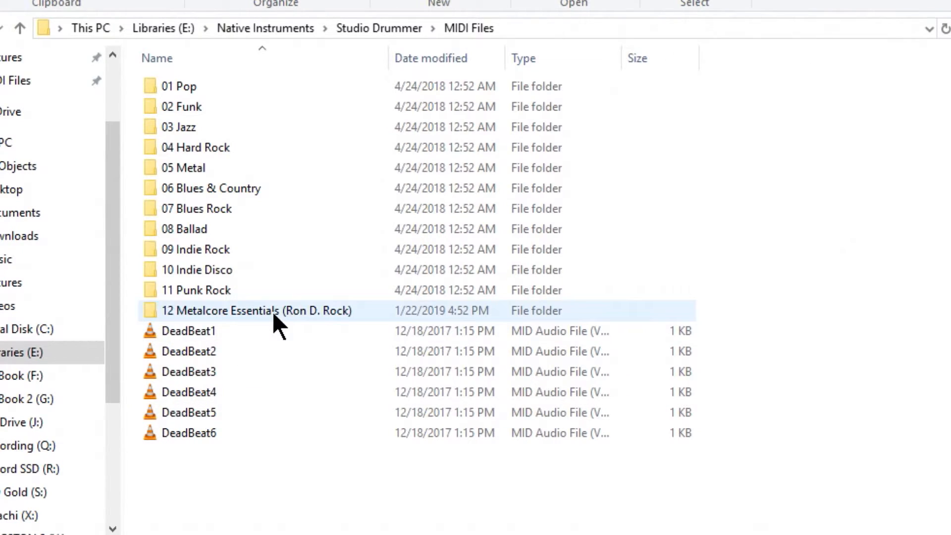
mouse_move(280, 311)
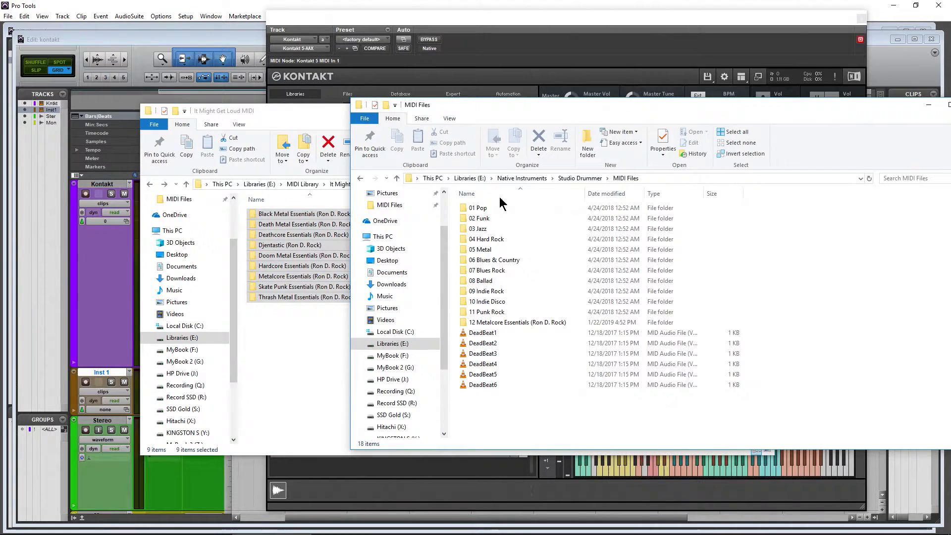
Dismiss the Explorer MIDI folder window so Kontakt's groove browser shows again
double_click(519, 322)
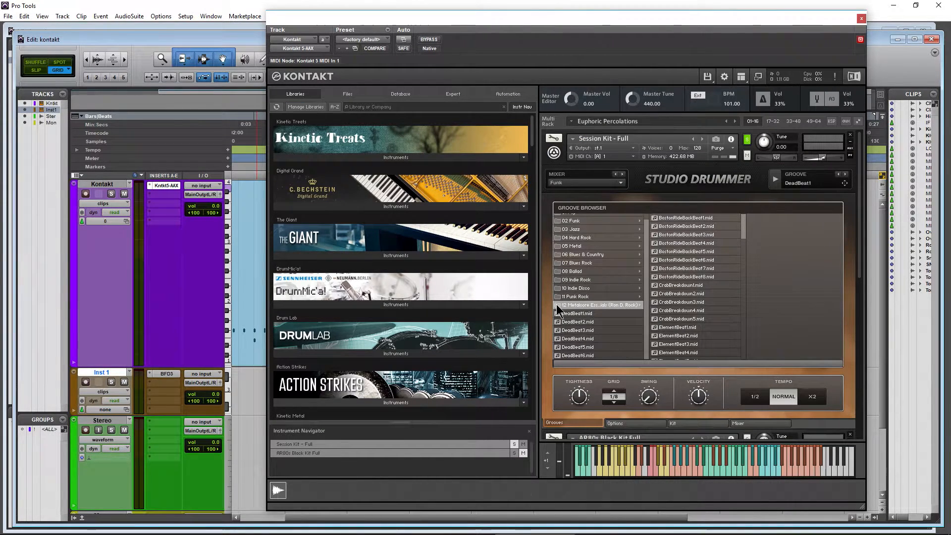
Audition BostonRideBackBeat6 and other Metalcore Essentials grooves, ending on CrabBreakdown2, then reveal the AR80s Black Kit
left_click(685, 226)
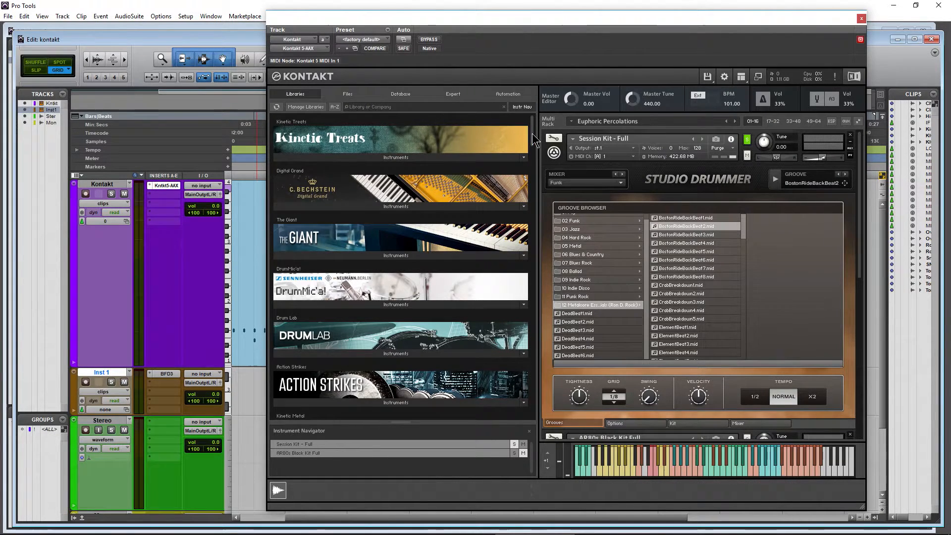
scroll("down", 3)
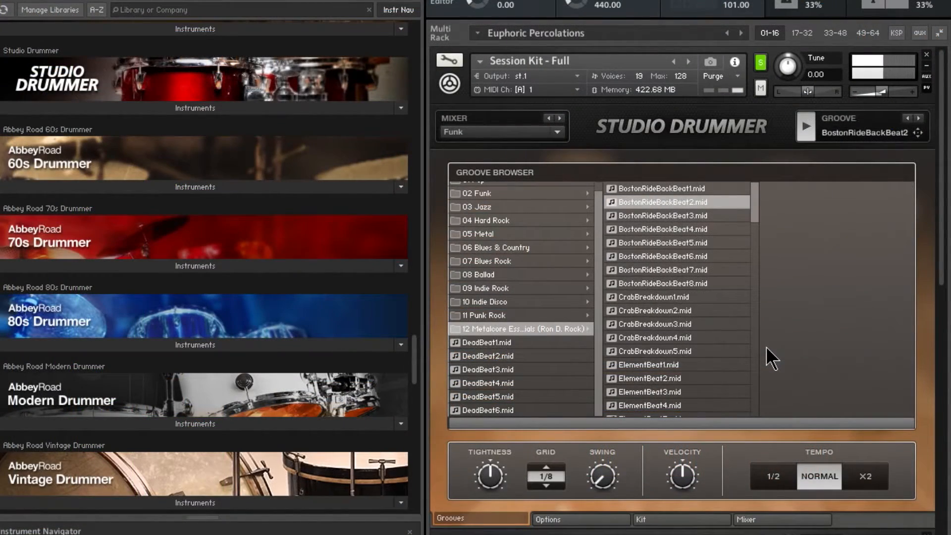
left_click(661, 256)
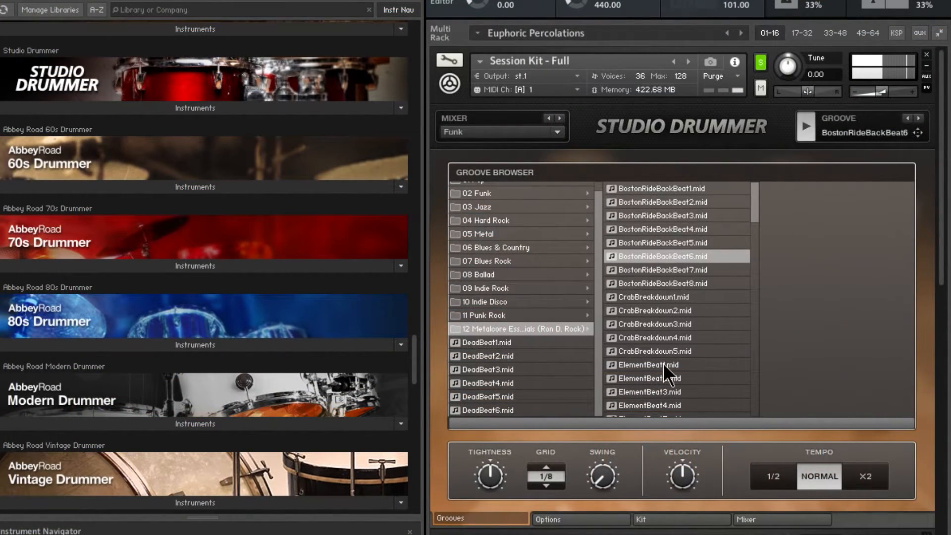
left_click(653, 310)
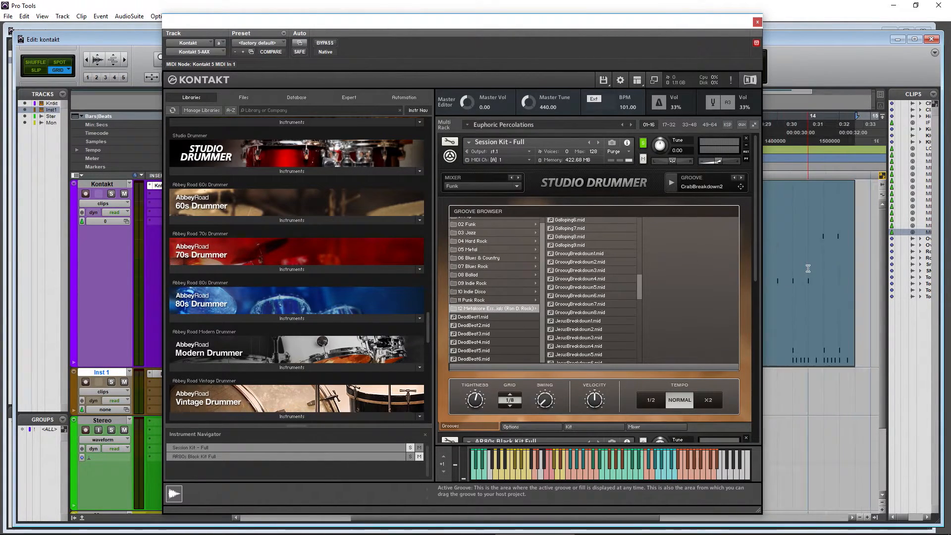
left_click(707, 399)
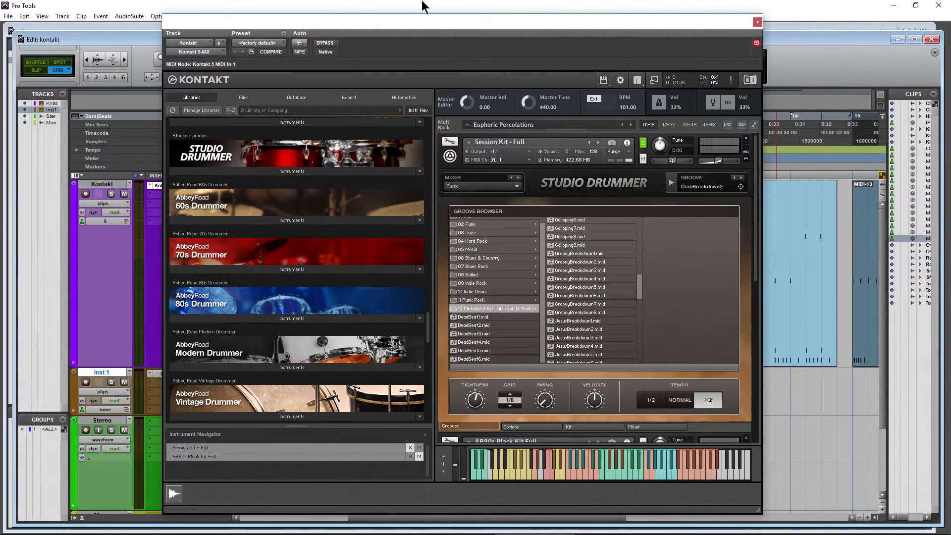
left_click(757, 22)
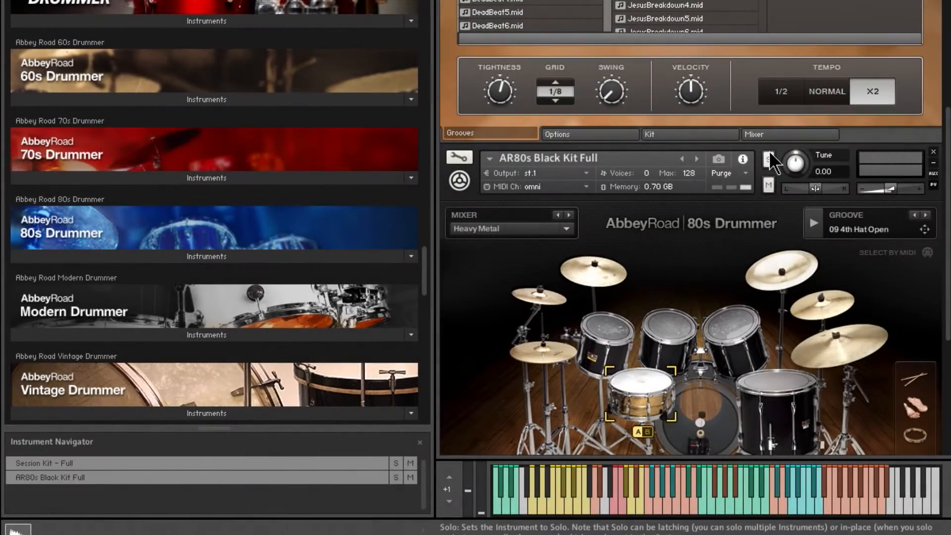
Scroll the Native Instruments libraries list down to the Abbey Road drummer folders
scroll("down", 3)
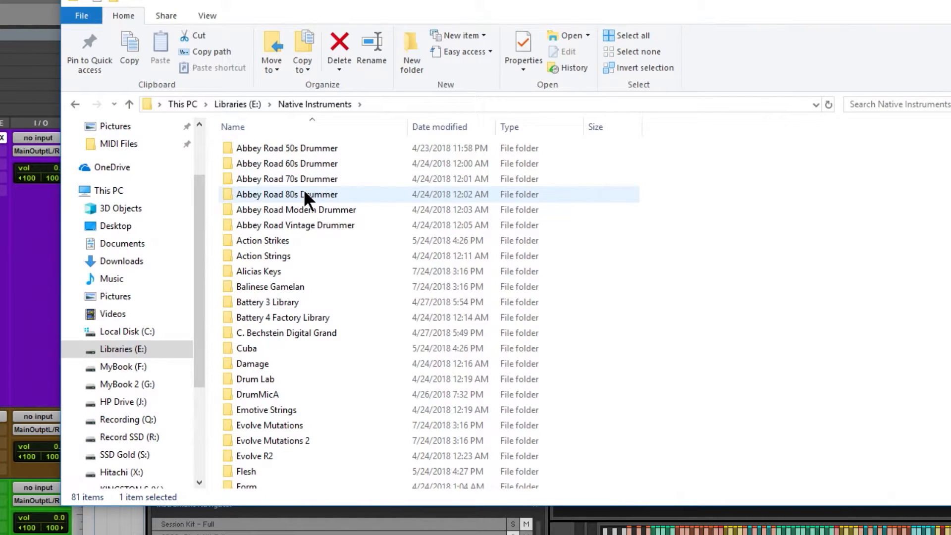
Inside Abbey Road 80s Drummer's MIDI Files, delete the stray 11 Punk Rock and DeadBeat5 copies
double_click(286, 194)
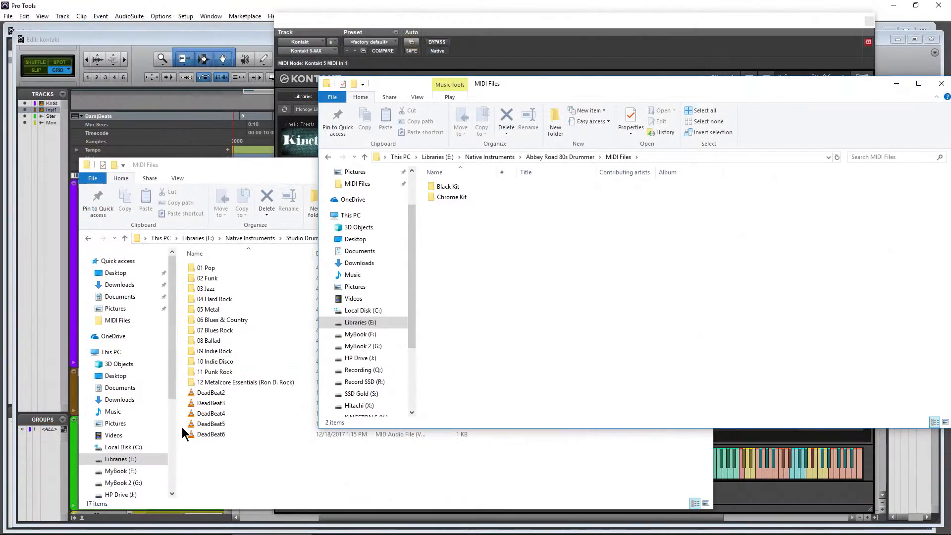
left_click(210, 402)
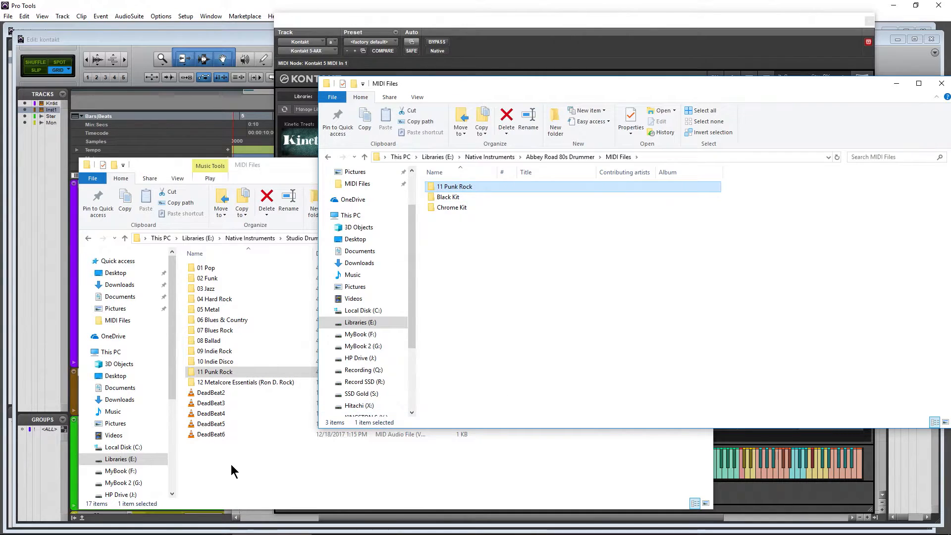
right_click(211, 424)
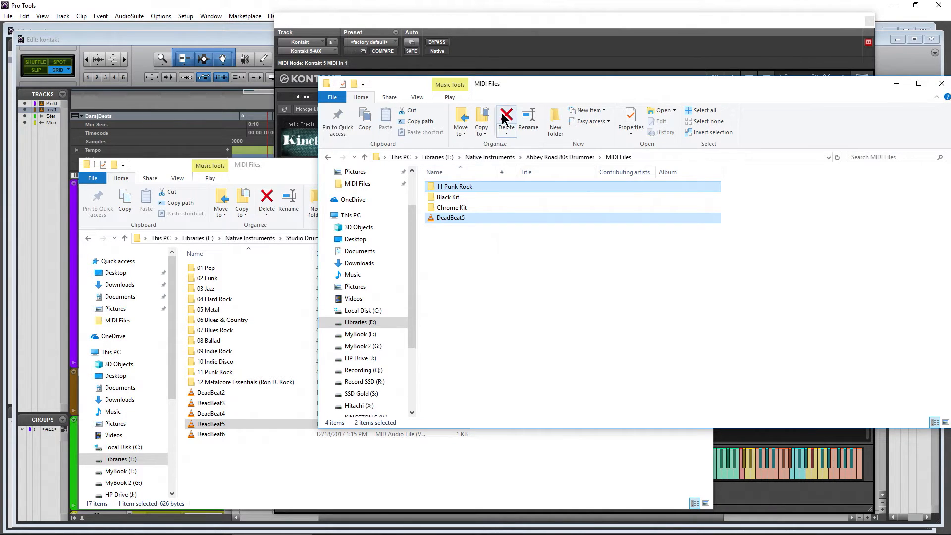
left_click(505, 119)
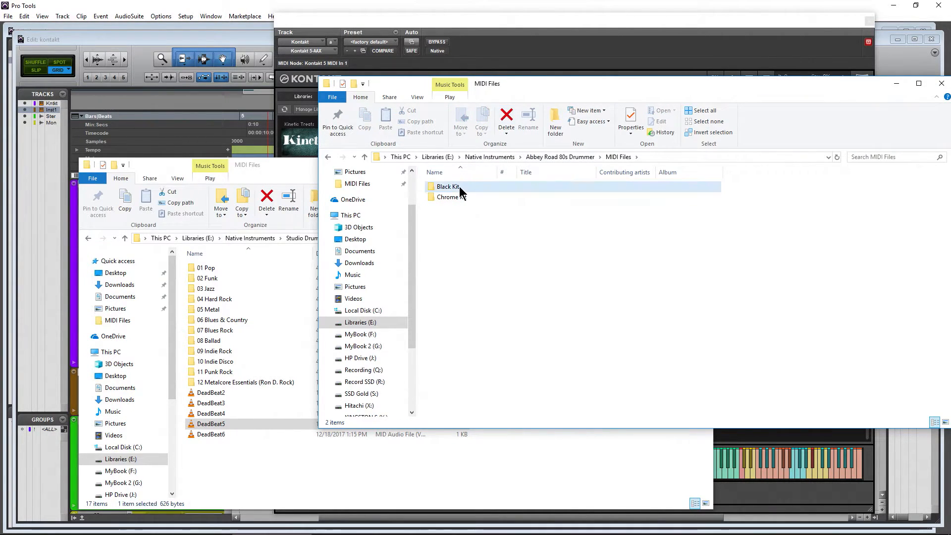
Create a new '06 It Might Get Loud' folder inside the Black Kit groove folder
double_click(447, 186)
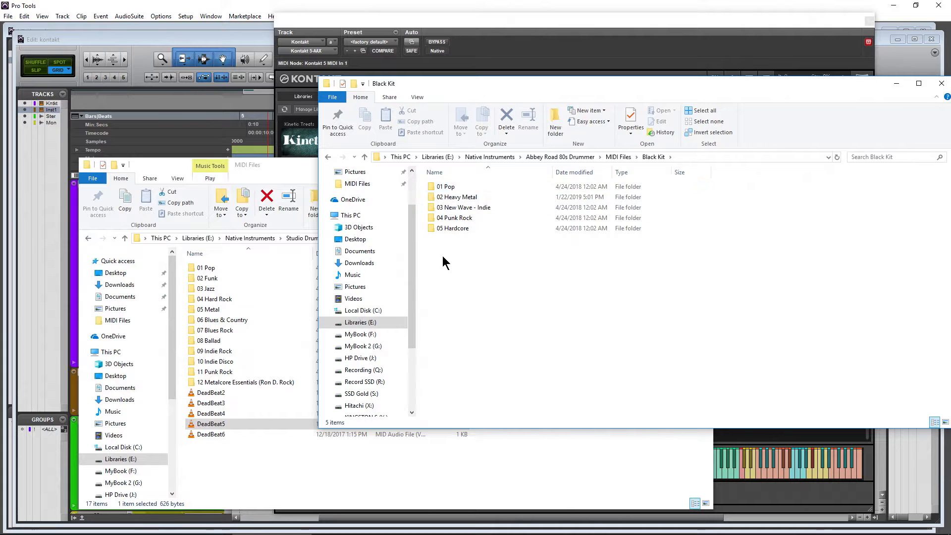
right_click(443, 262)
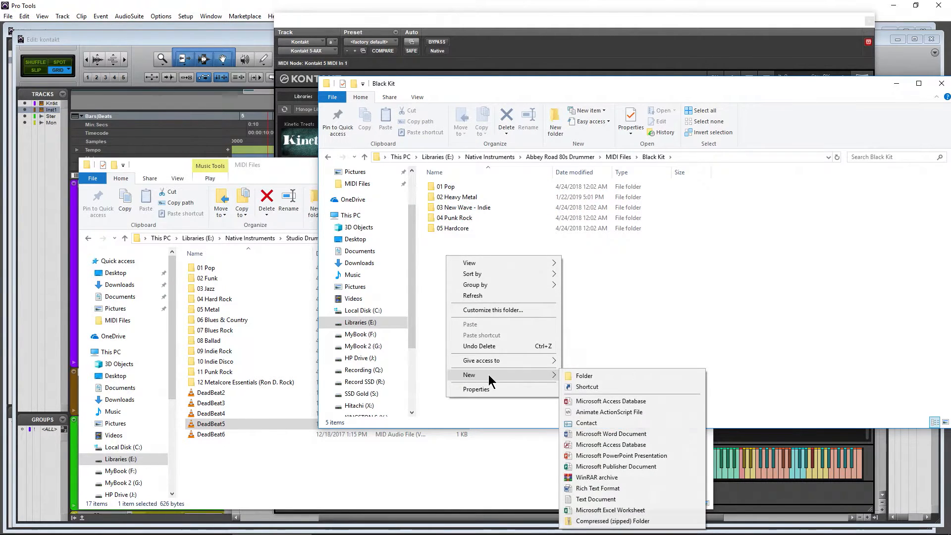
left_click(584, 375)
type("06 It MI")
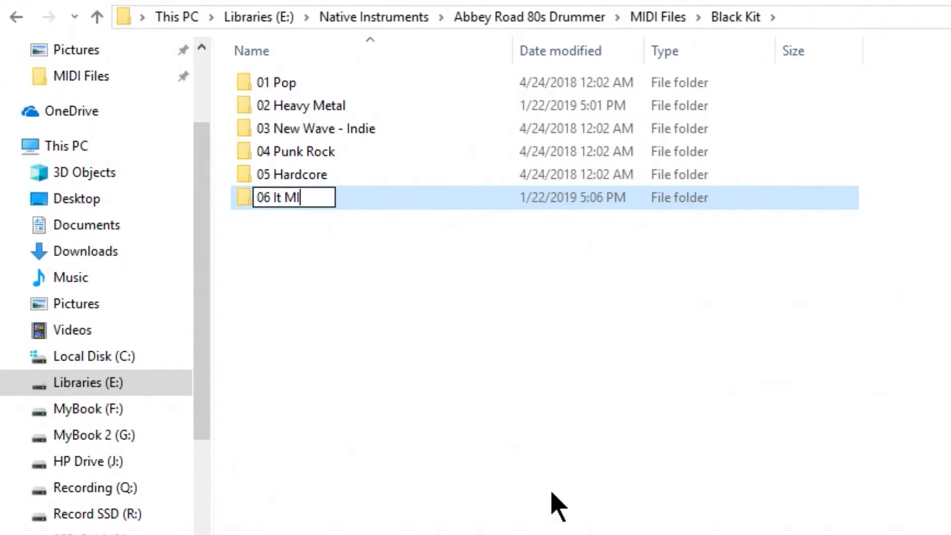
key("Enter")
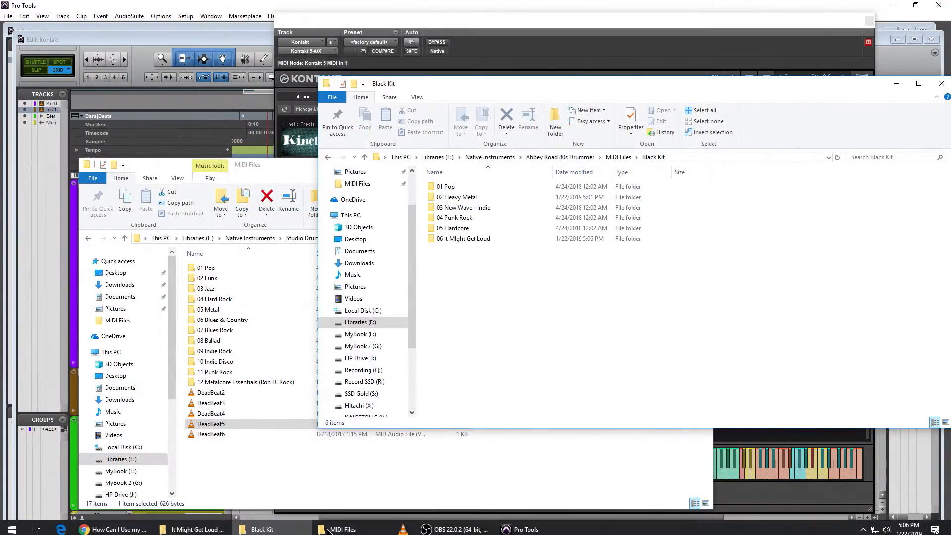
Switch to the other window and reopen the 80s Drummer MIDI Files folder
left_click(194, 528)
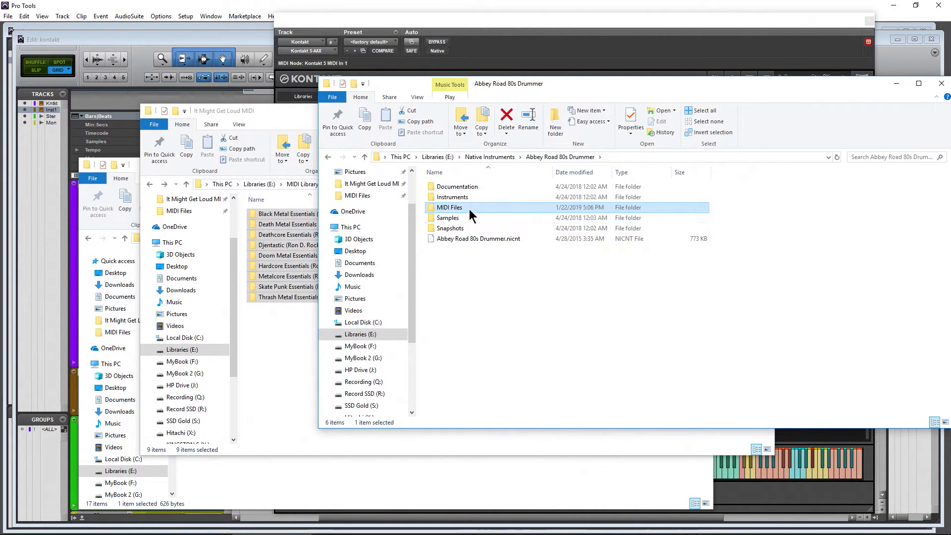
double_click(448, 208)
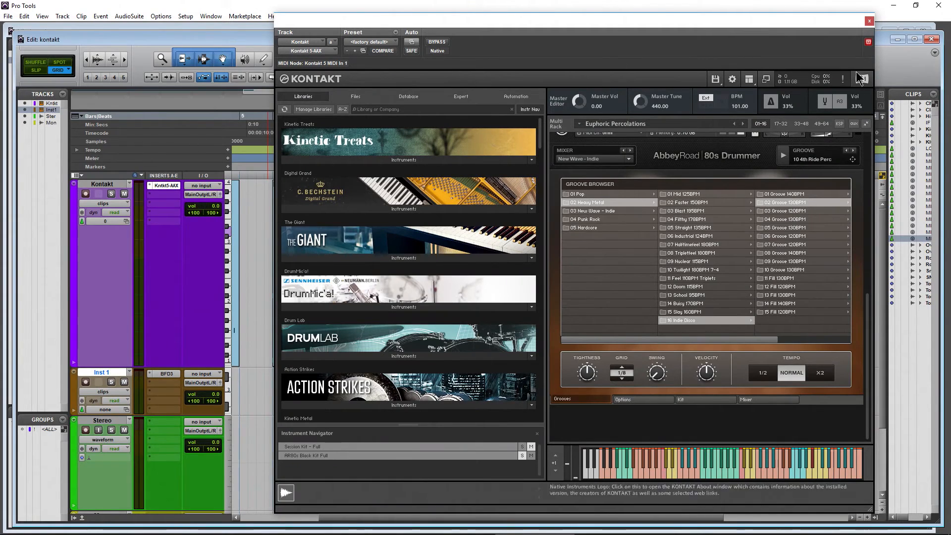
Browse into 06 It Might Get Loud > Death Metal Essentials and load the CarpetRoll13 groove
left_click(870, 20)
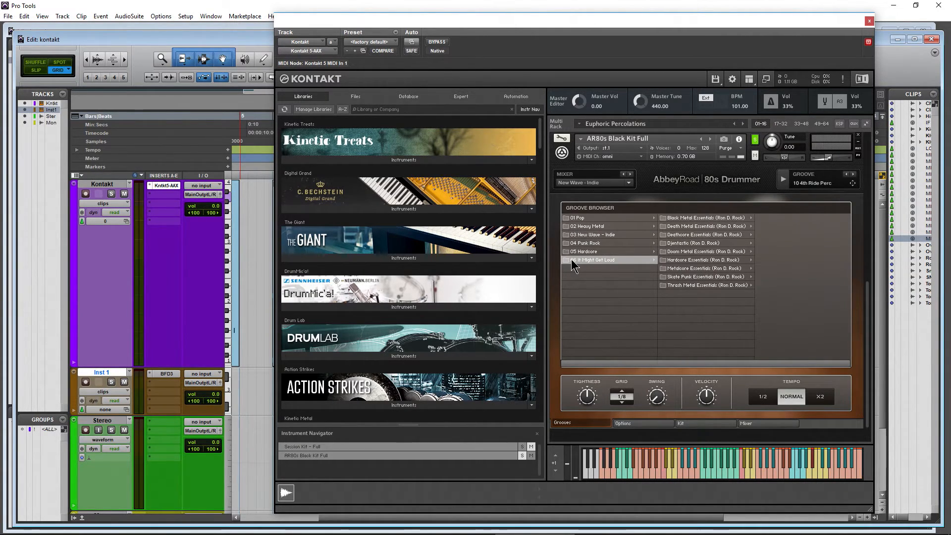
left_click(703, 225)
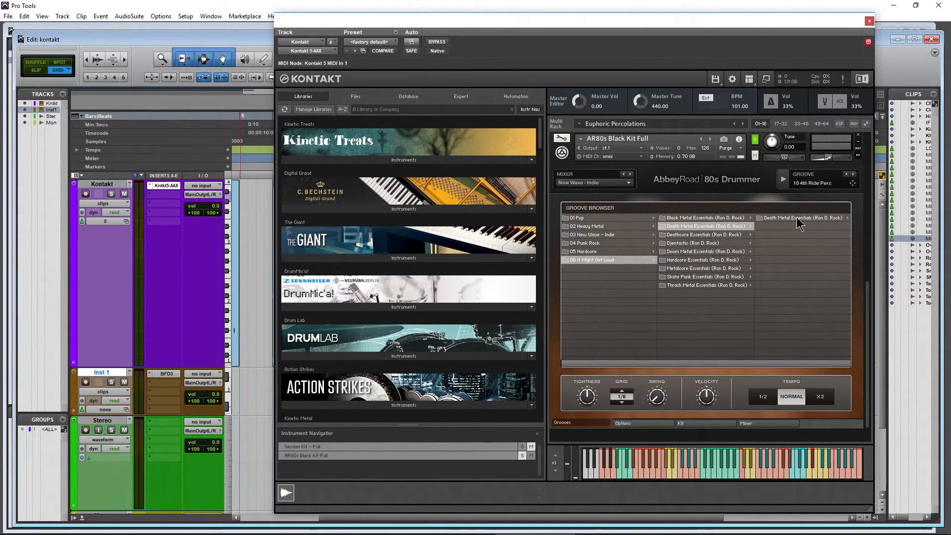
left_click(703, 216)
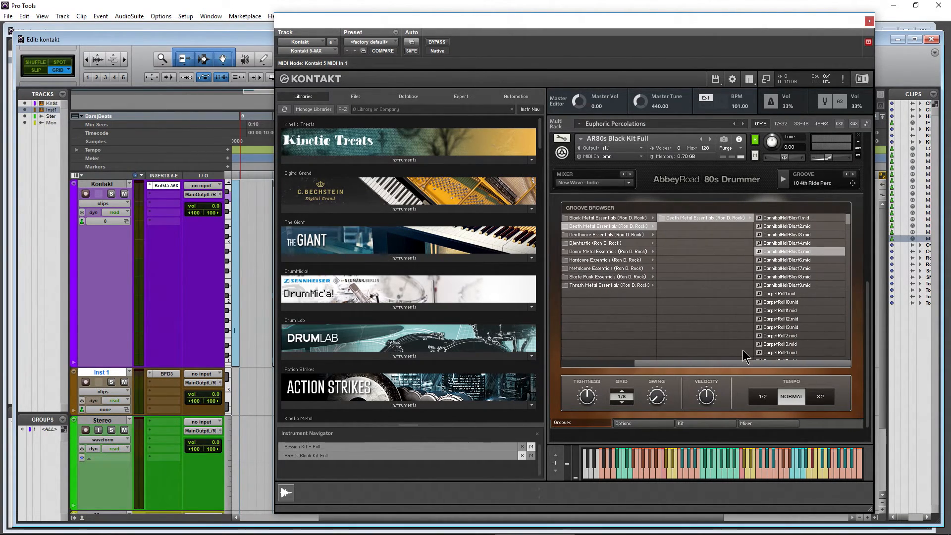
left_click(779, 327)
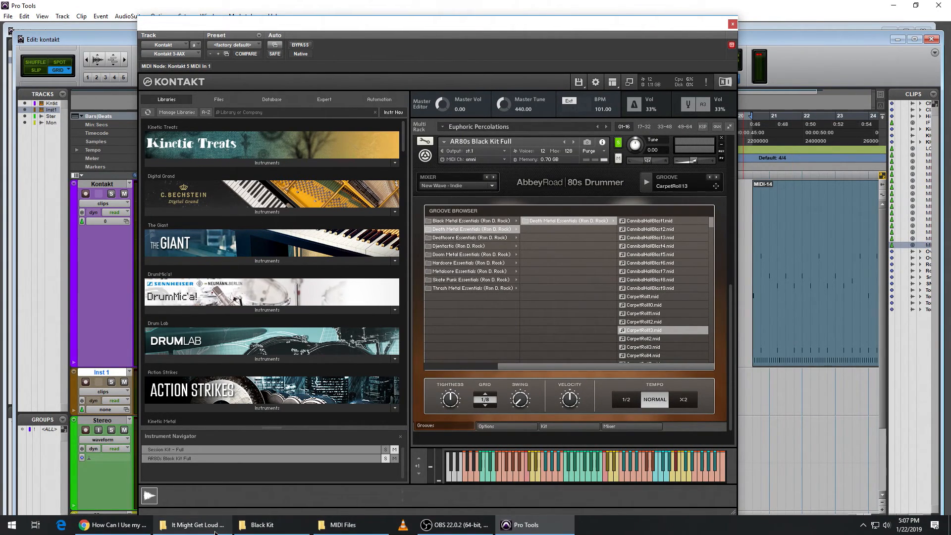
left_click(194, 525)
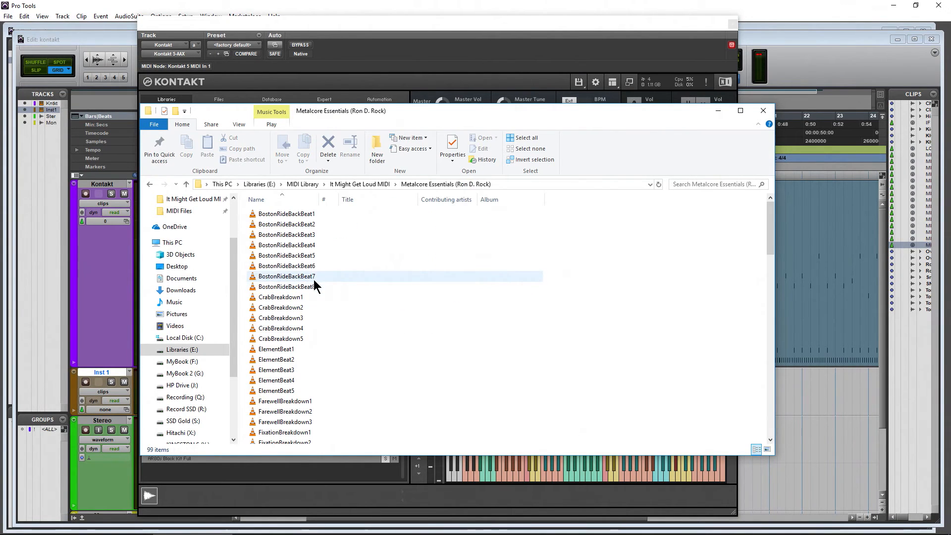
left_click(286, 254)
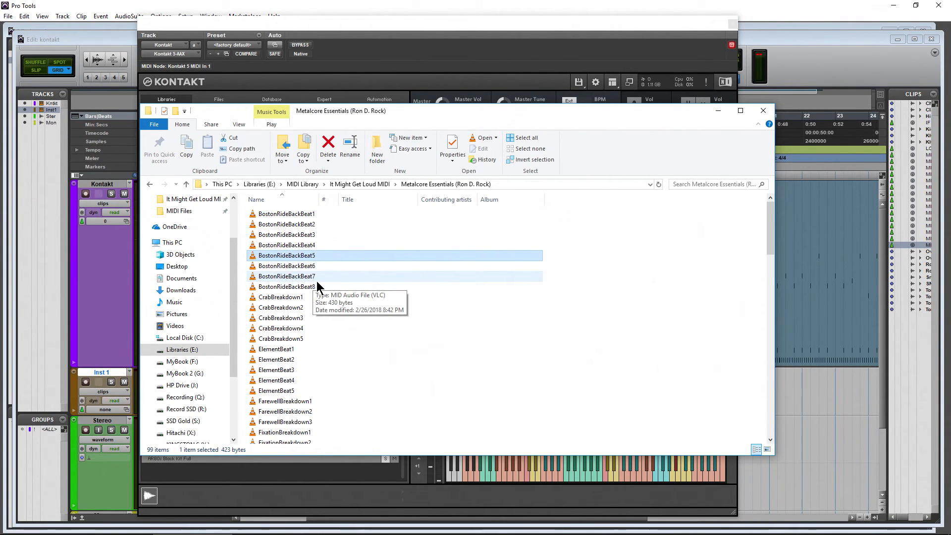
mouse_move(762, 111)
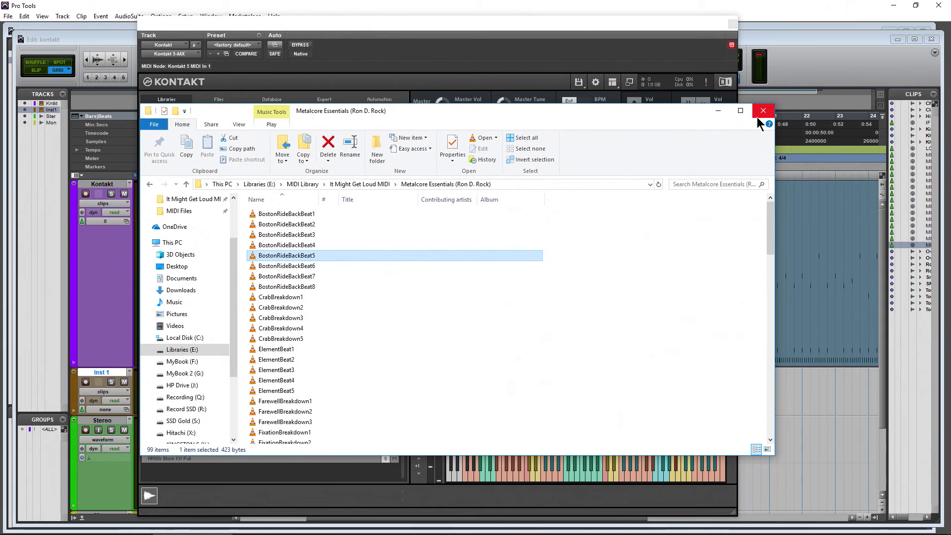
left_click(763, 110)
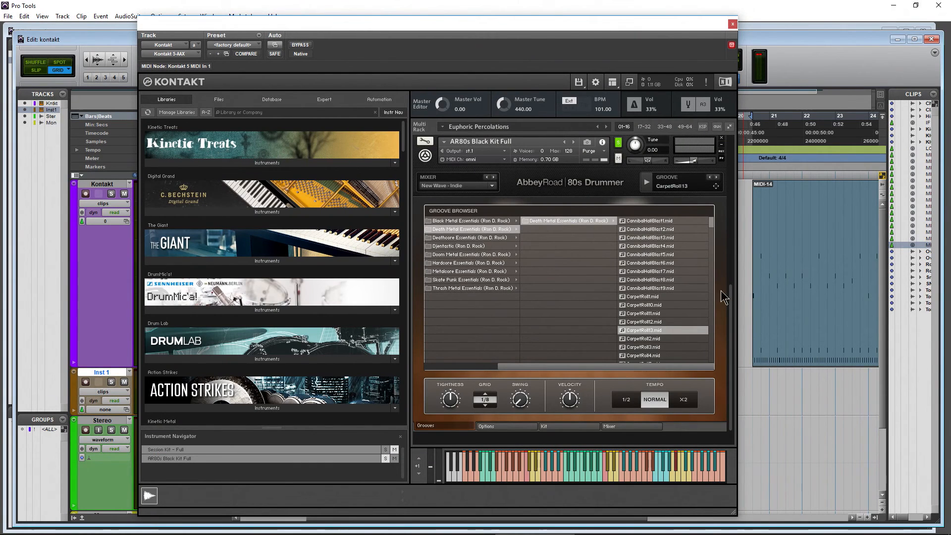